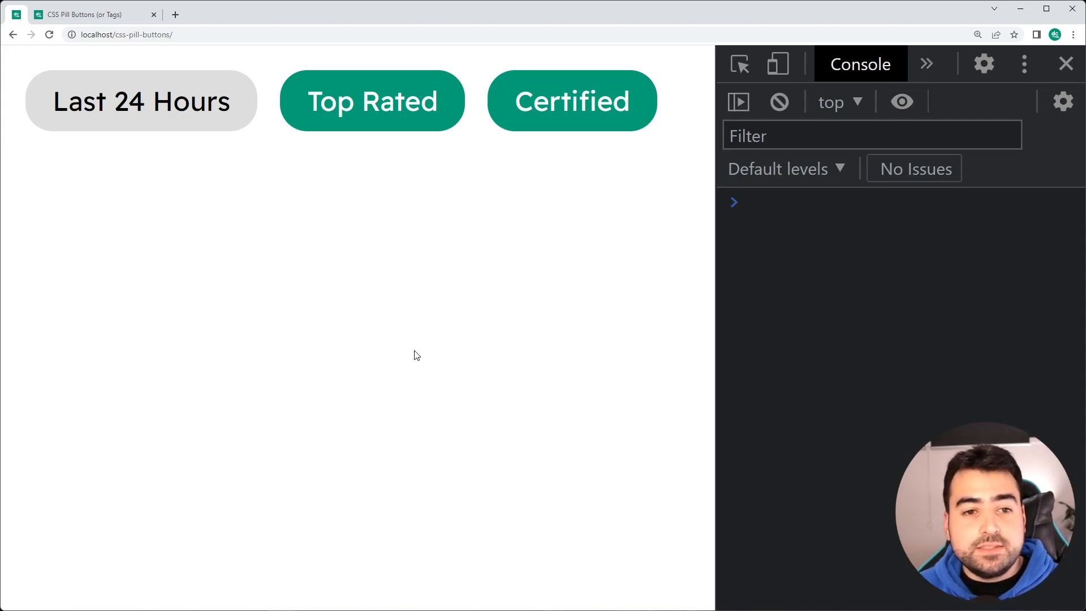
mouse_move(483, 182)
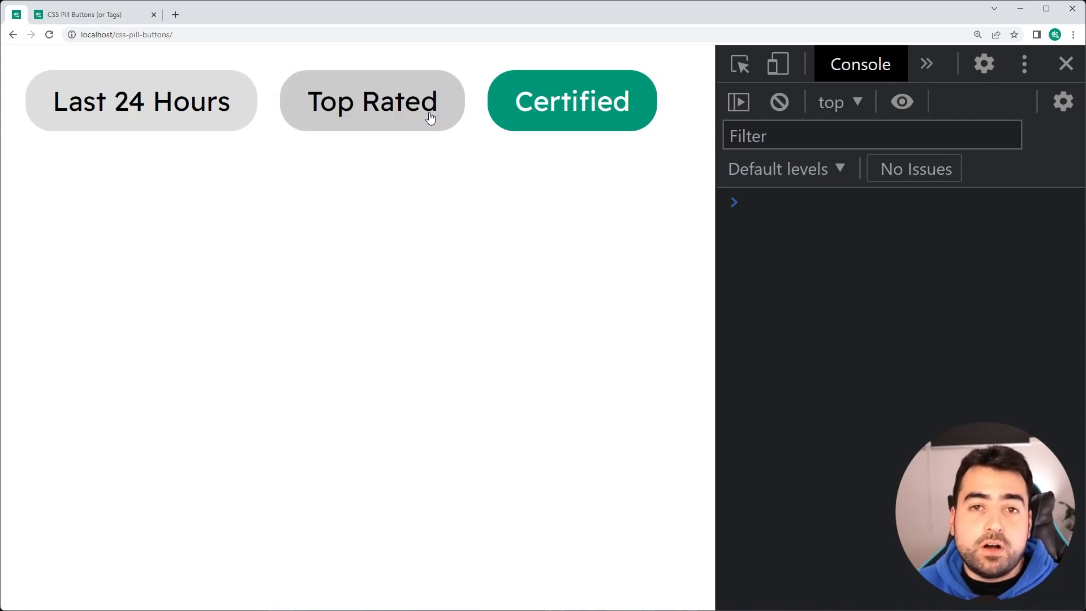
mouse_move(436, 123)
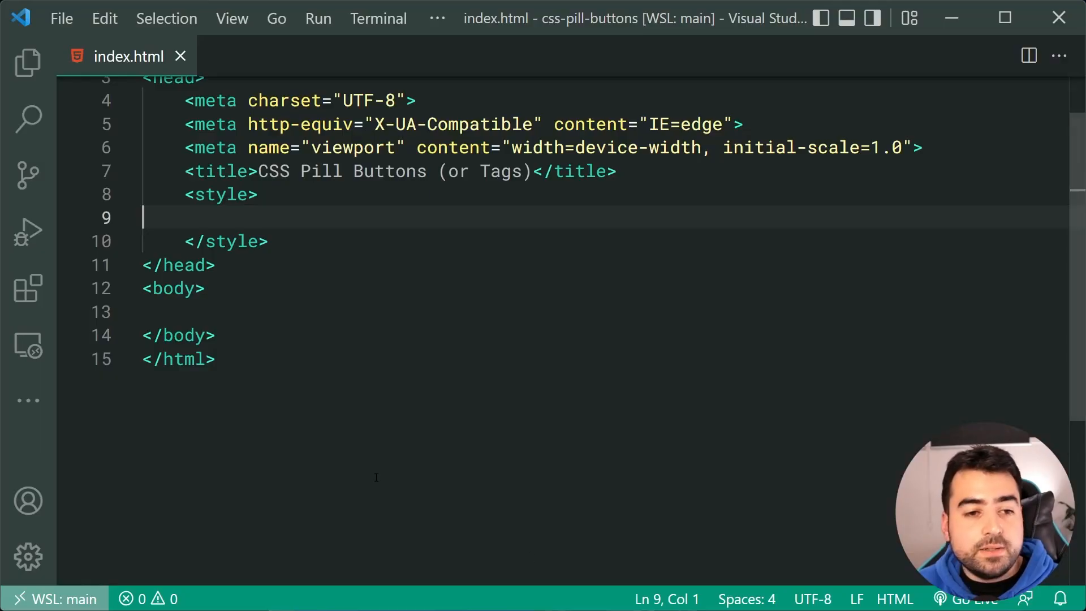
- Add a button with class="pill" and type="button" labelled '24 Hours' inside the body
left_click(239, 312)
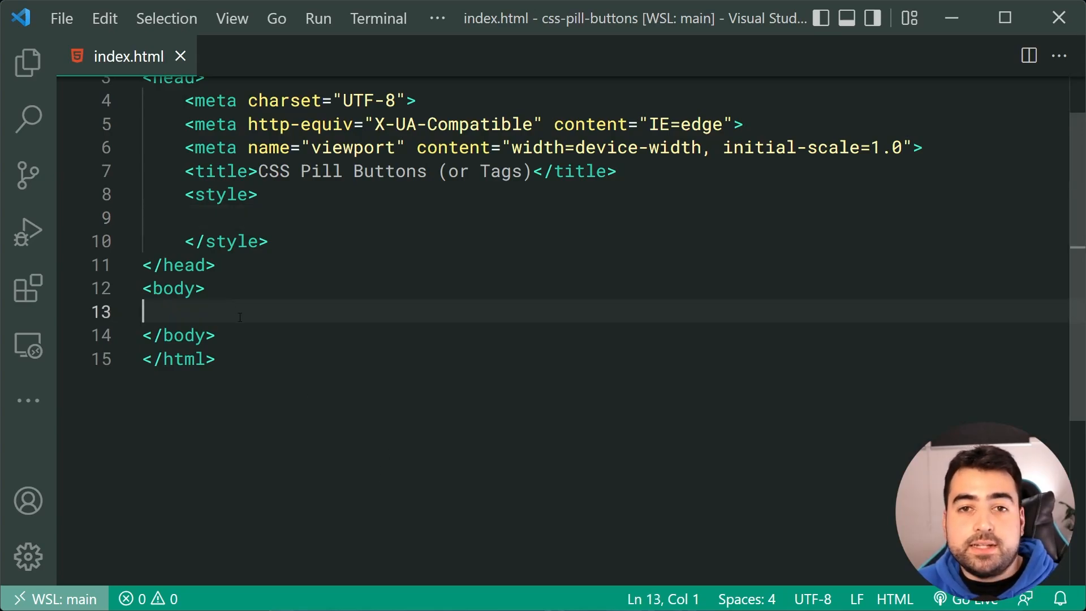
left_click(187, 218)
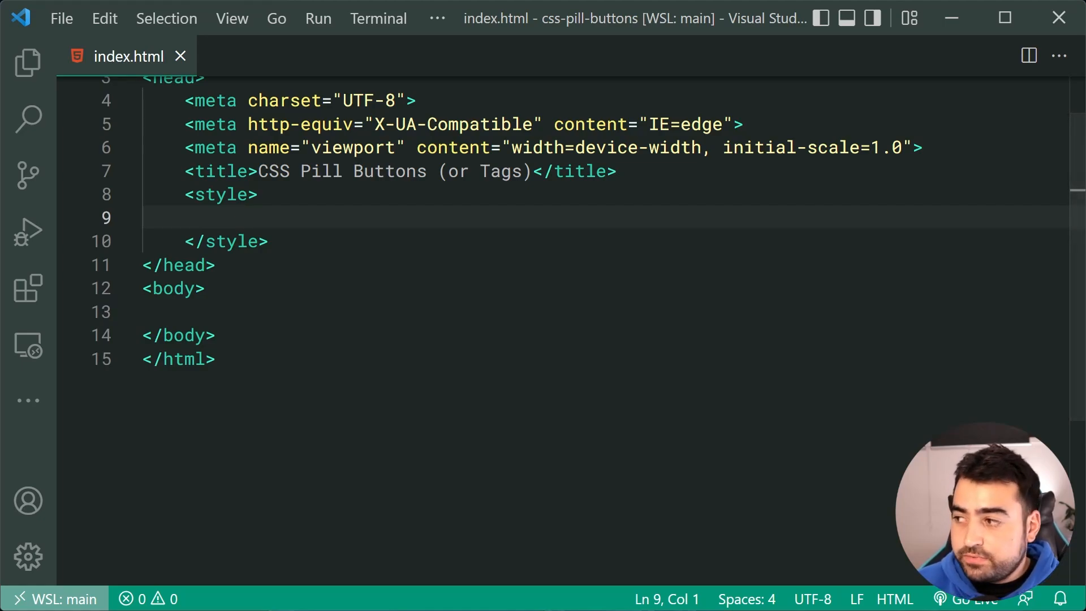
left_click(173, 311)
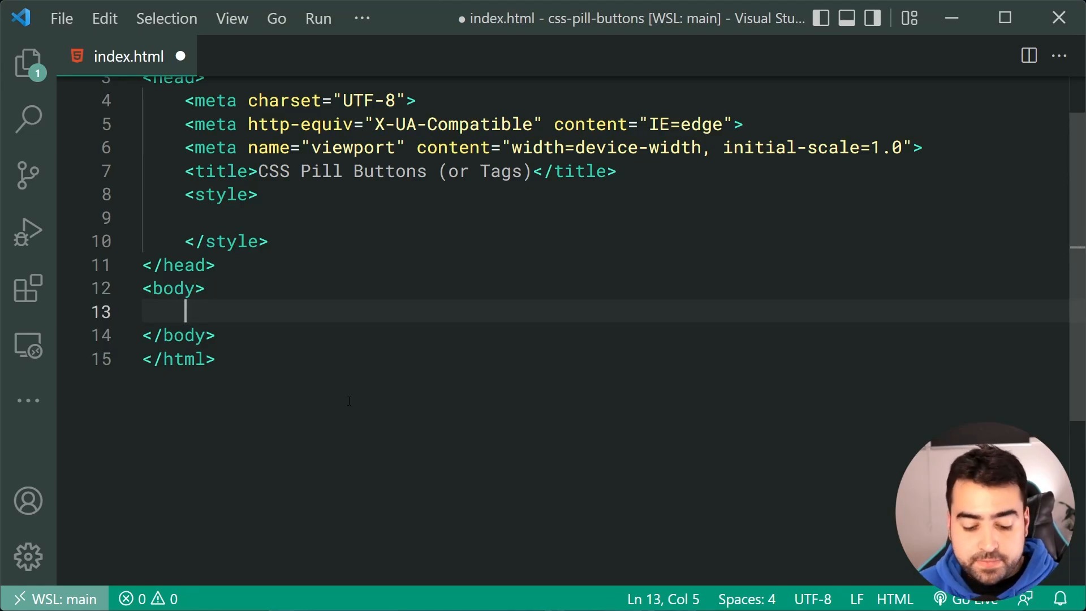
type("button")
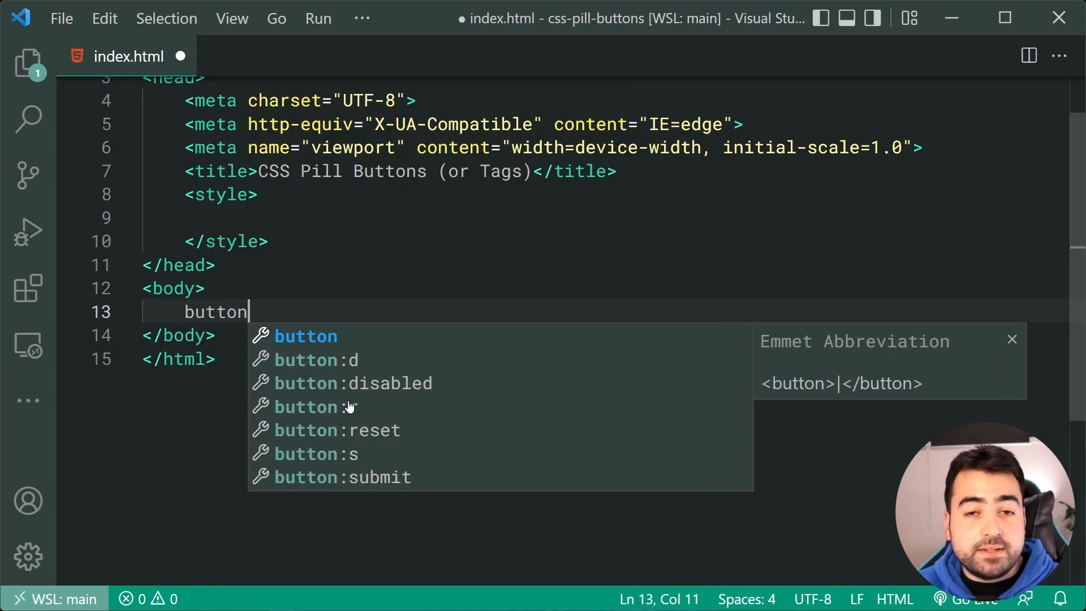
type(".p")
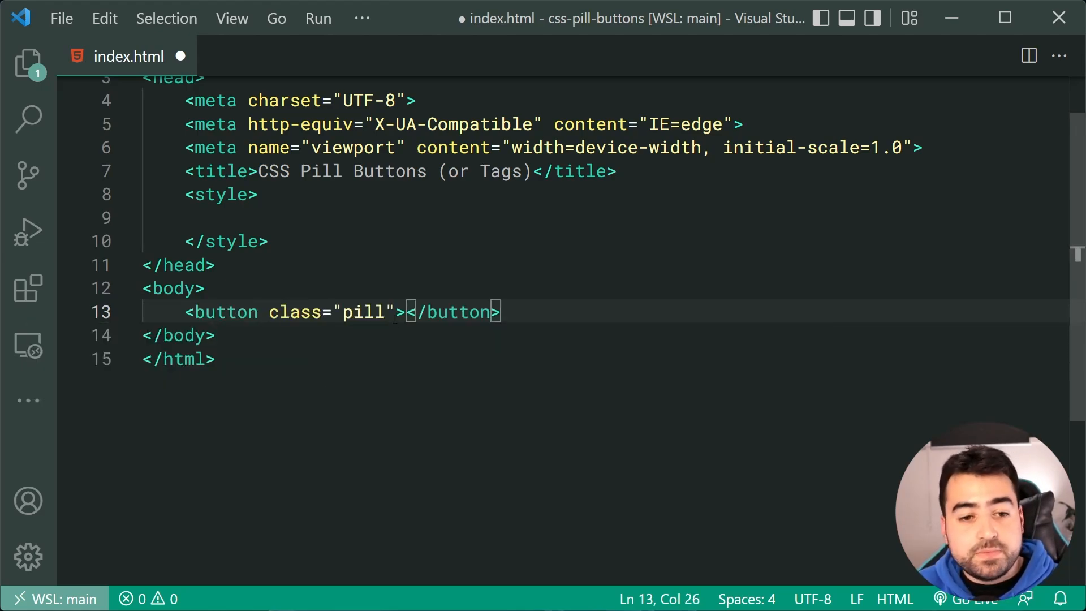
type("type=\"\"")
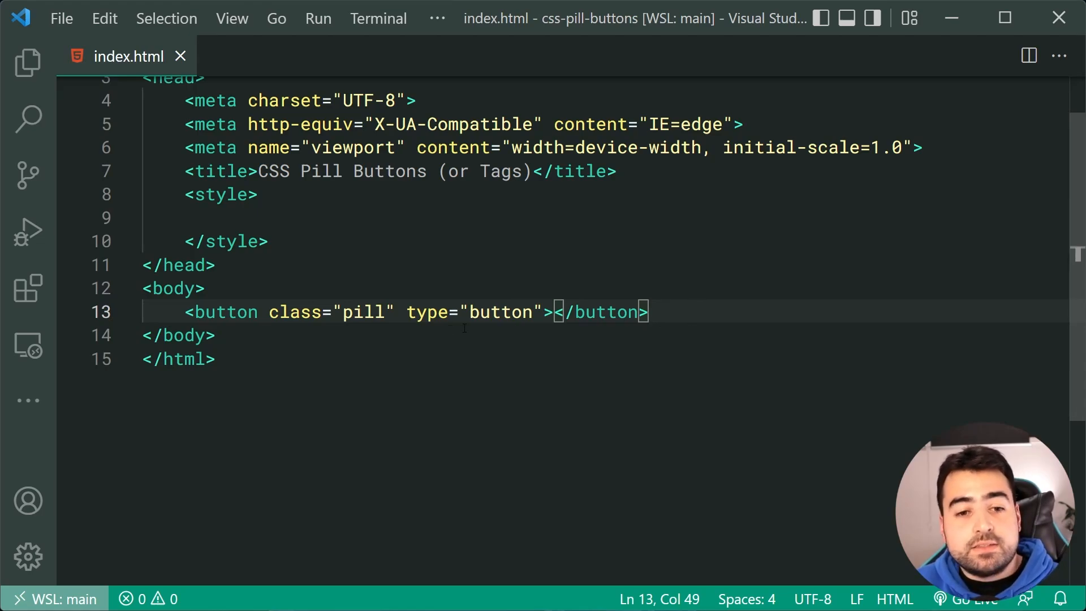
double_click(475, 311)
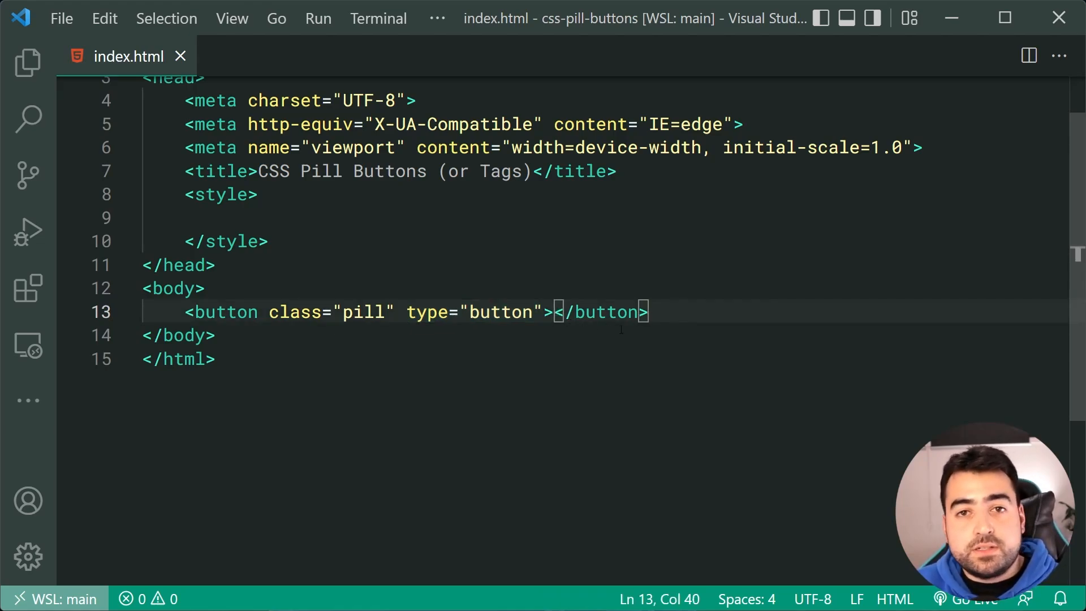
type("24 H")
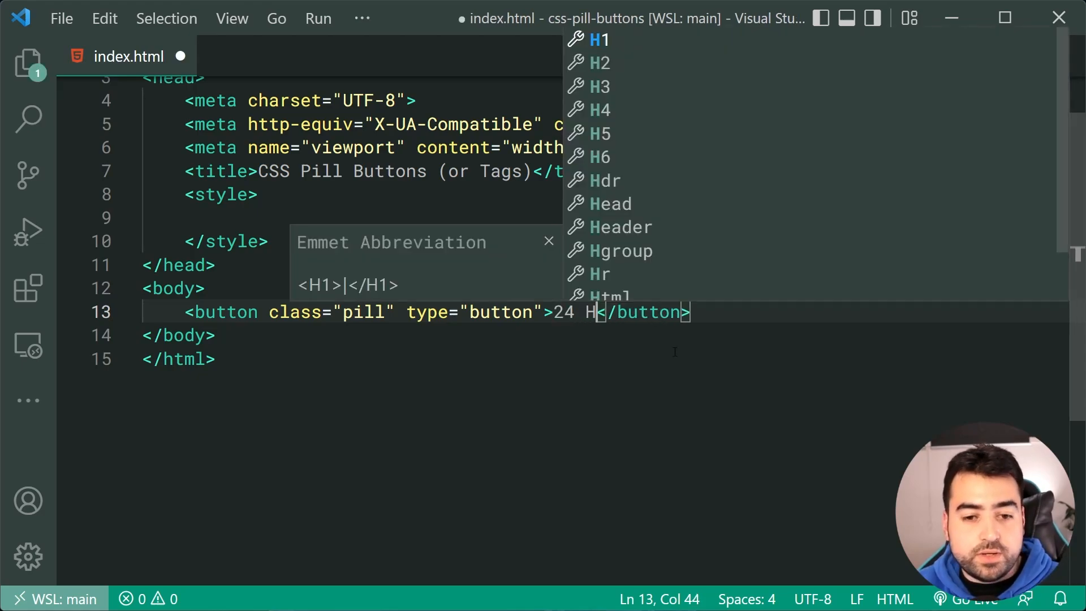
type("ours")
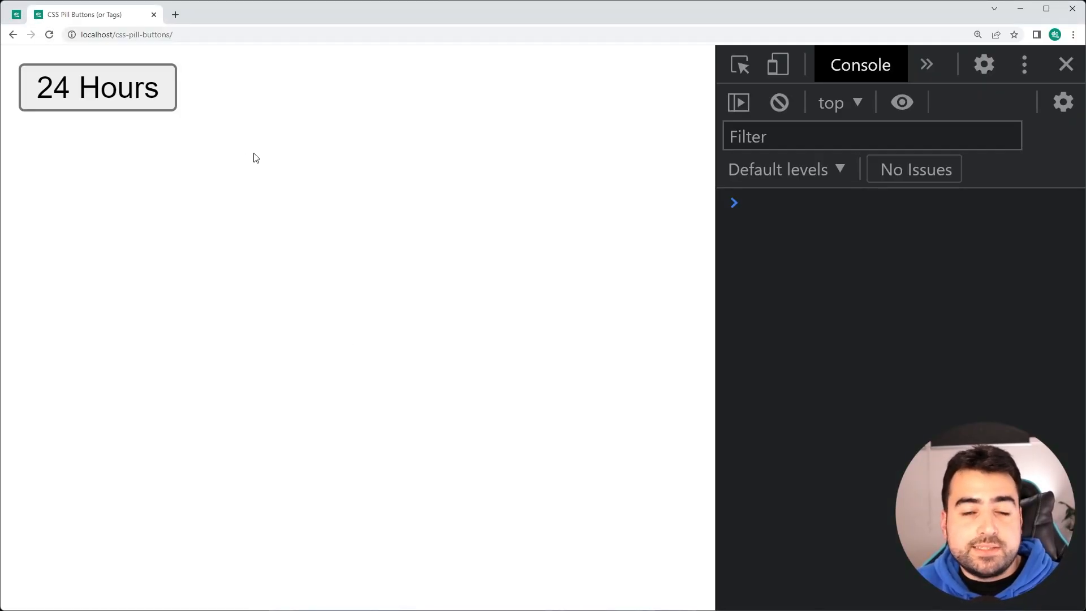
mouse_move(476, 201)
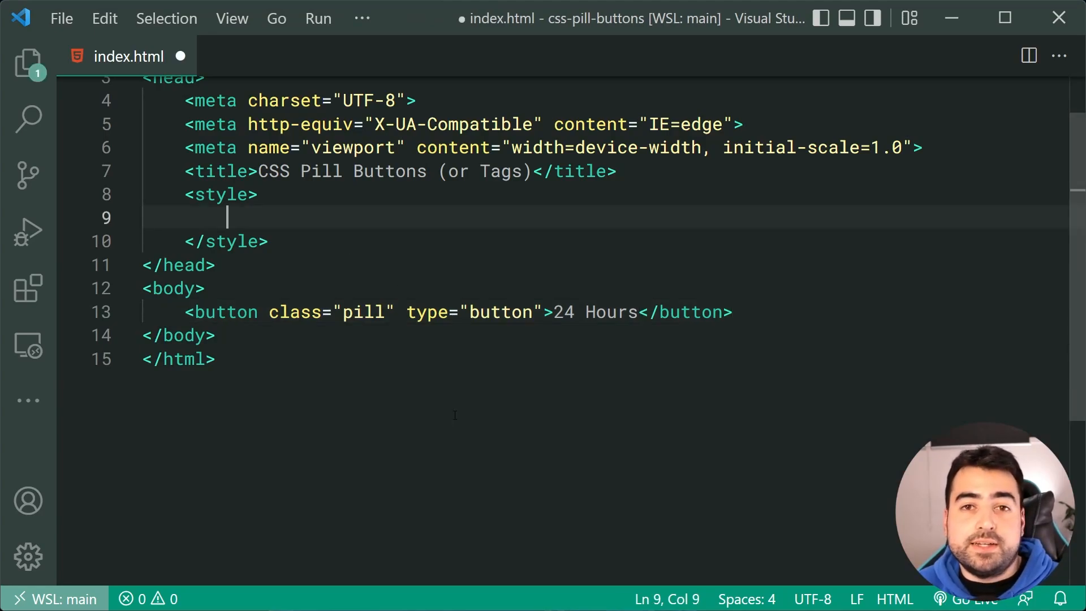
- Create a .pill rule with font-size 12px and a sans-serif font family
type(".p")
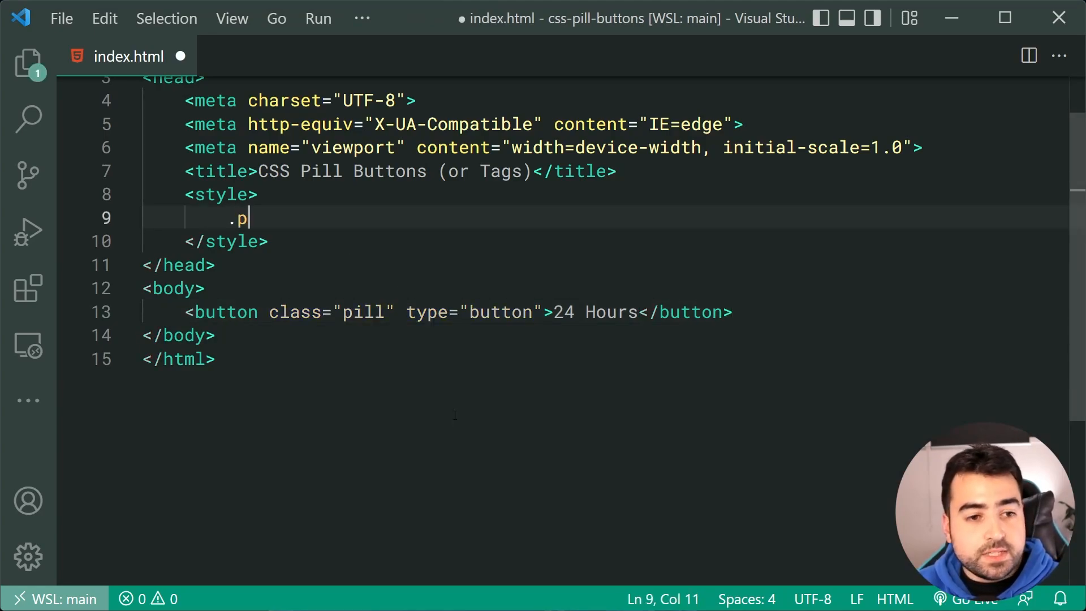
type("ill {")
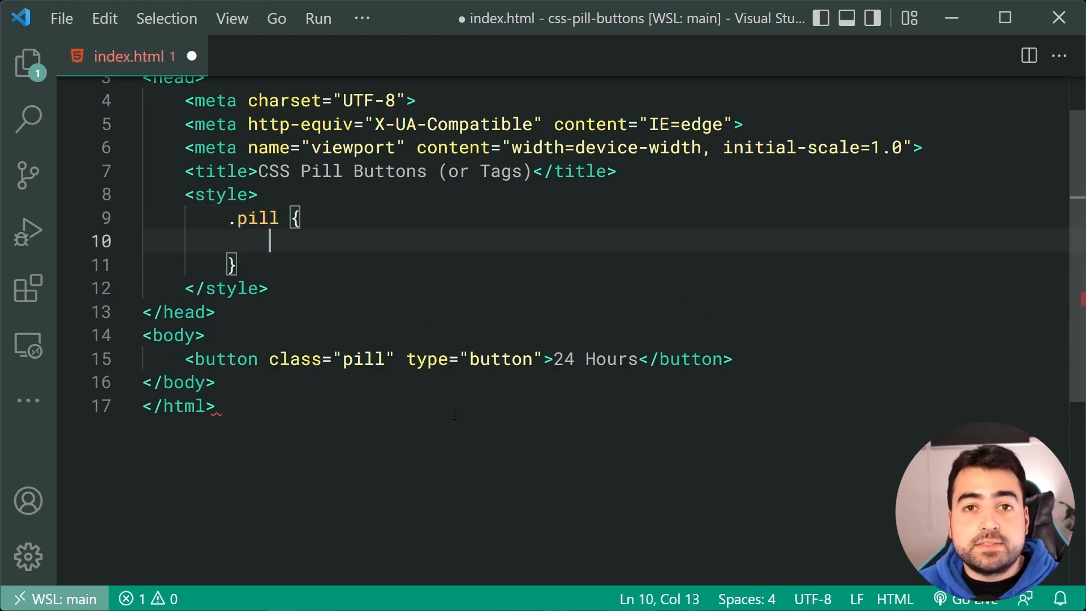
type("font-size: ;")
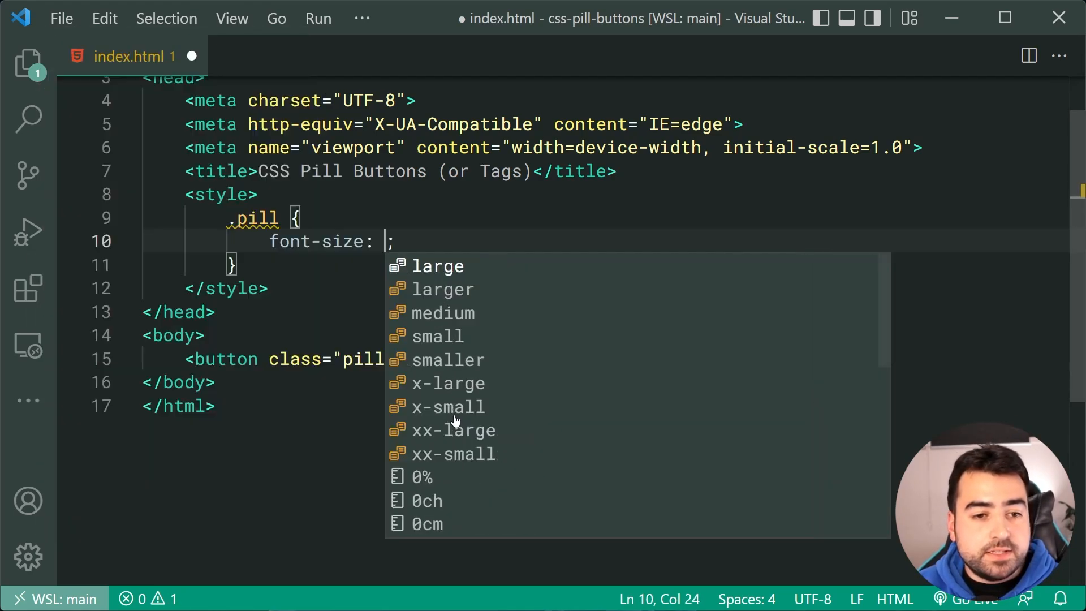
type("12px")
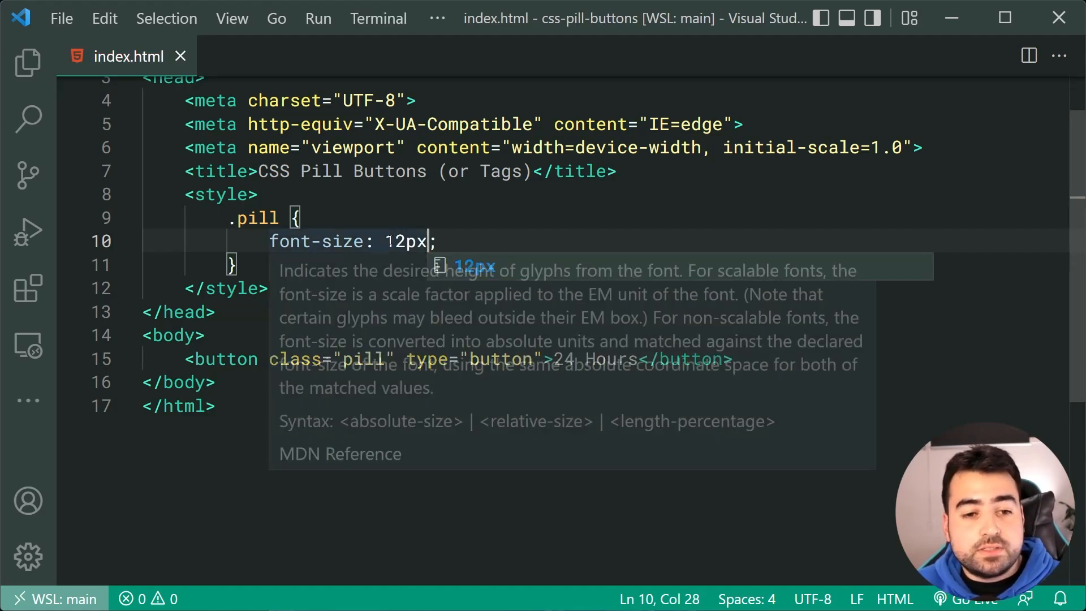
double_click(406, 241)
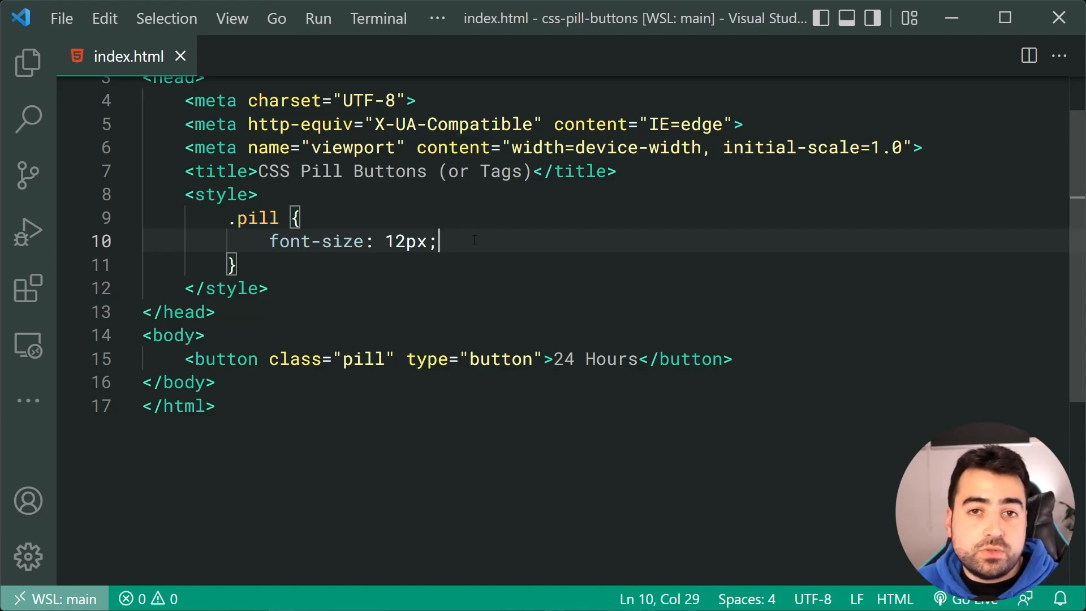
type("font-family: 'Ra';")
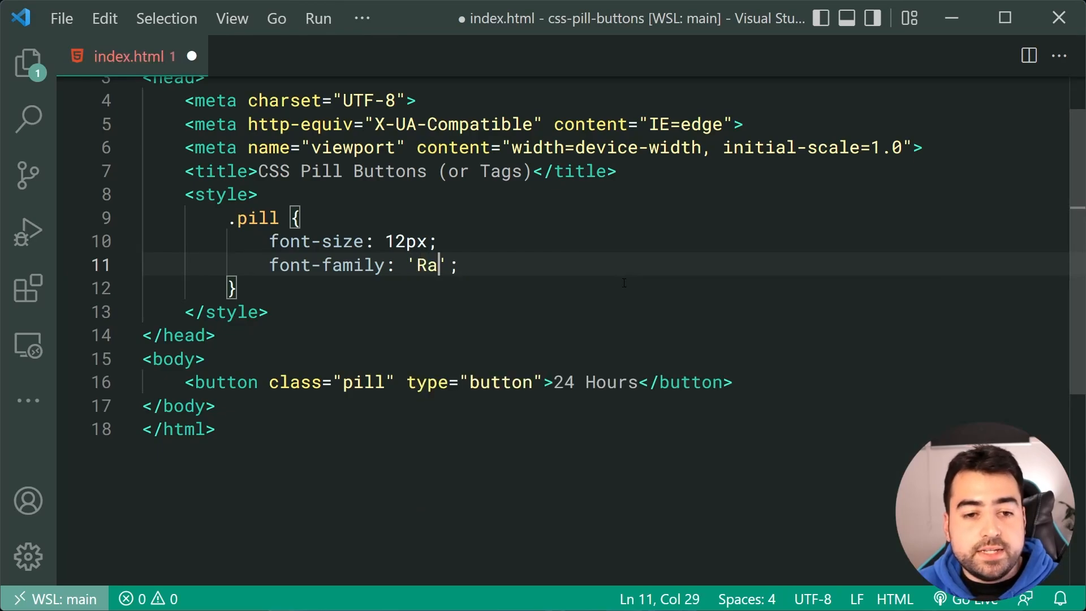
type("edex Pro")
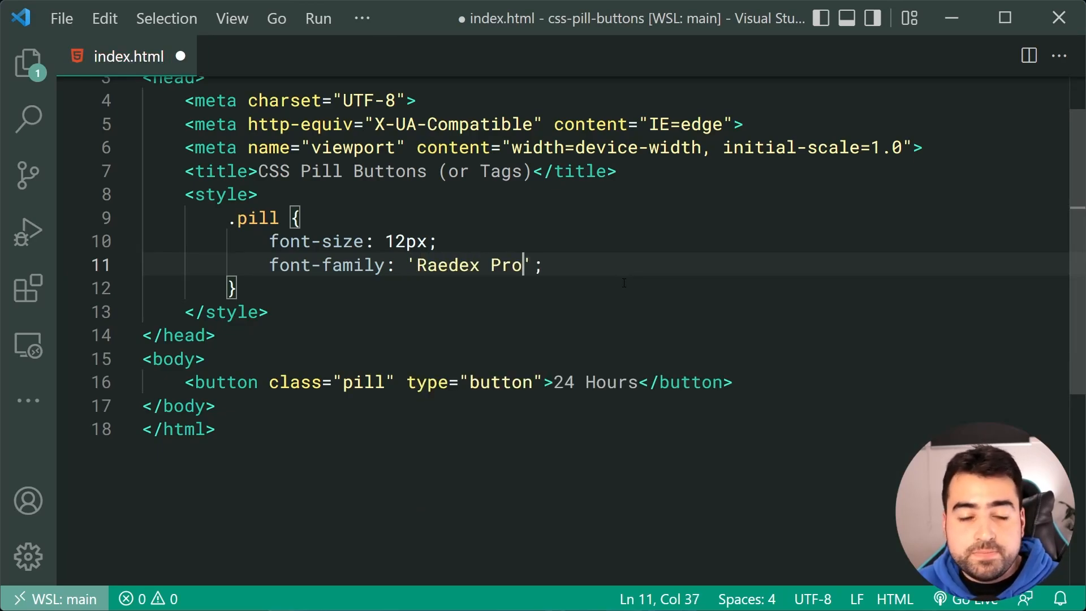
type(", sans-serif")
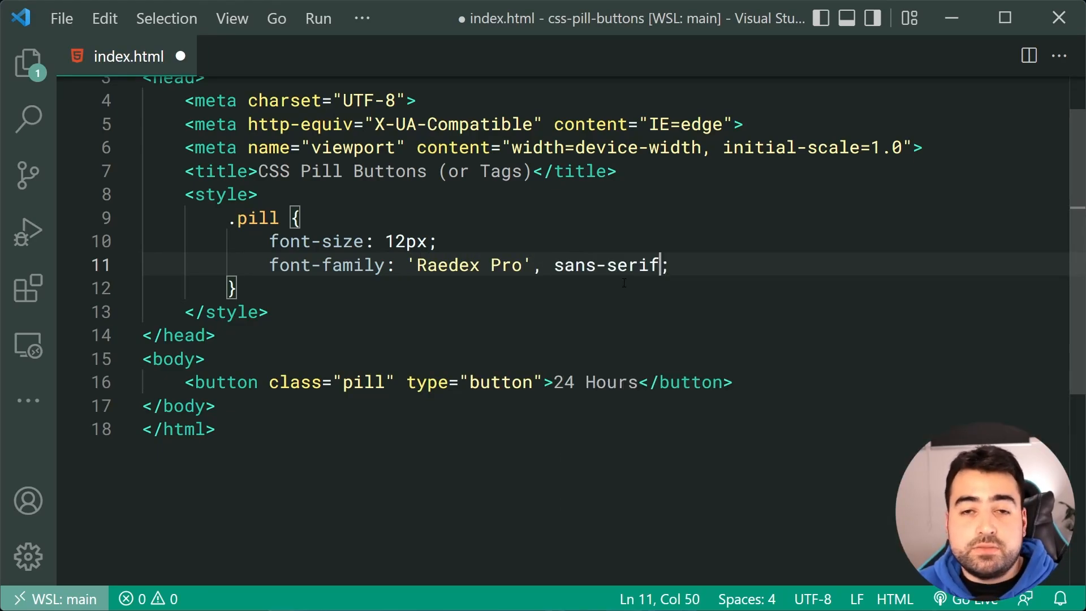
key("ctrl+s")
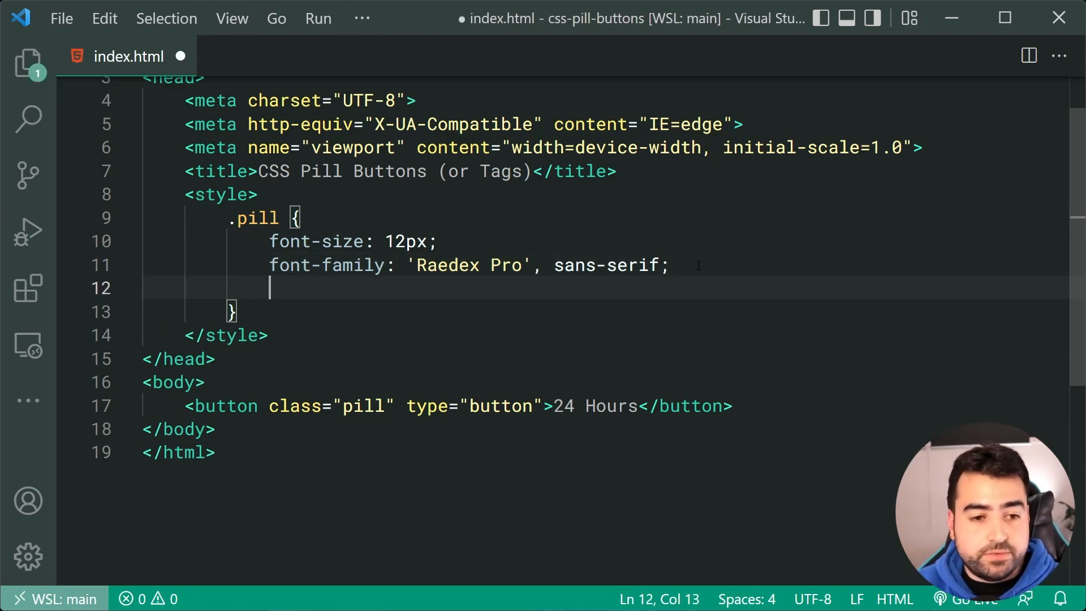
- Add padding 0.5em 1em to the .pill rule and save
type("padding:")
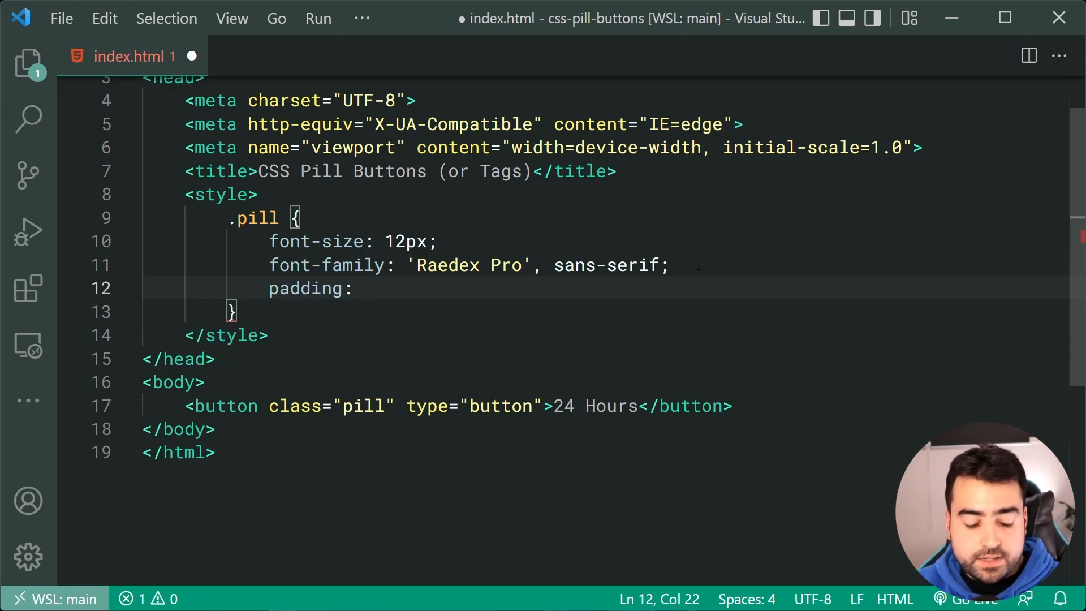
type("0.5em")
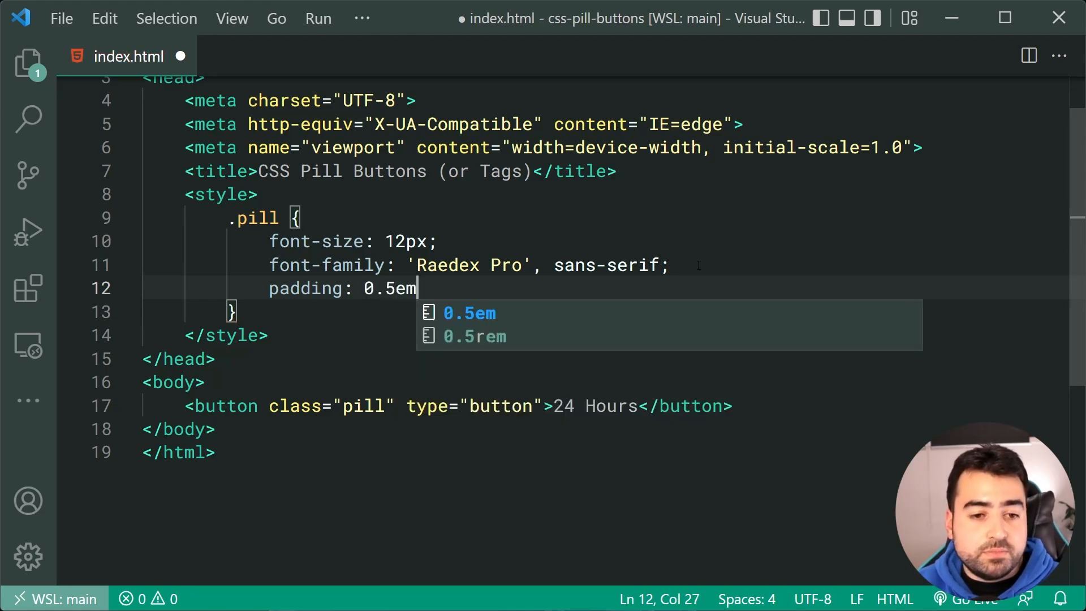
type("1em;")
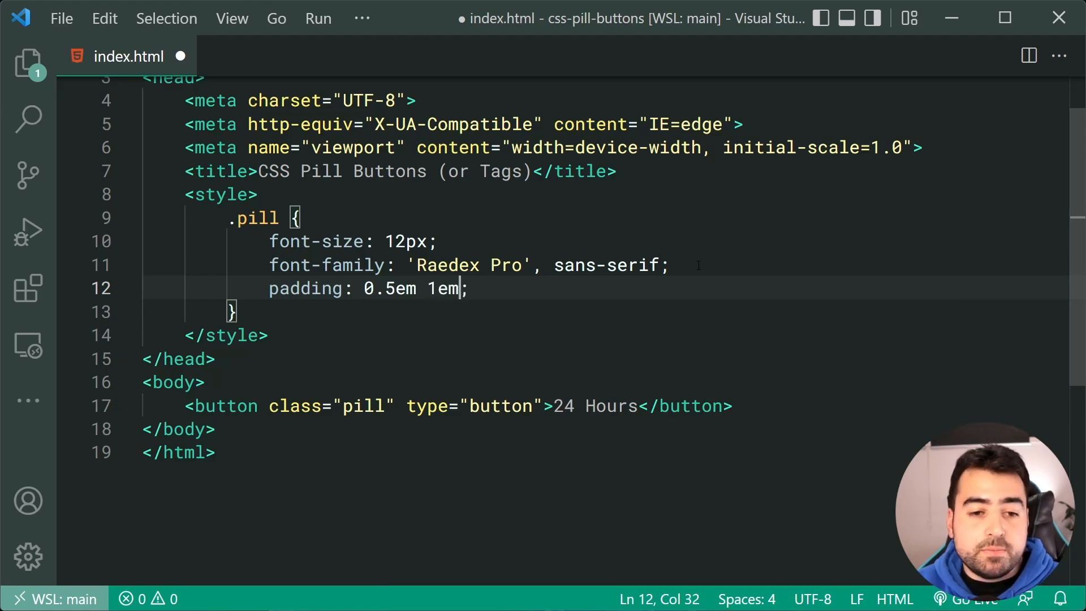
key("ctrl+s")
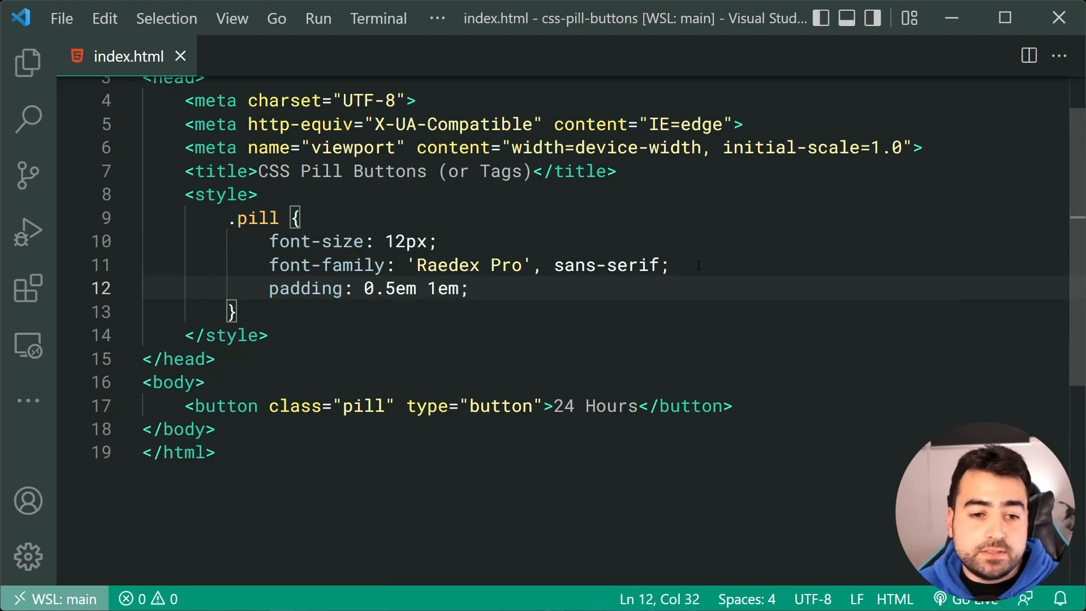
double_click(390, 288)
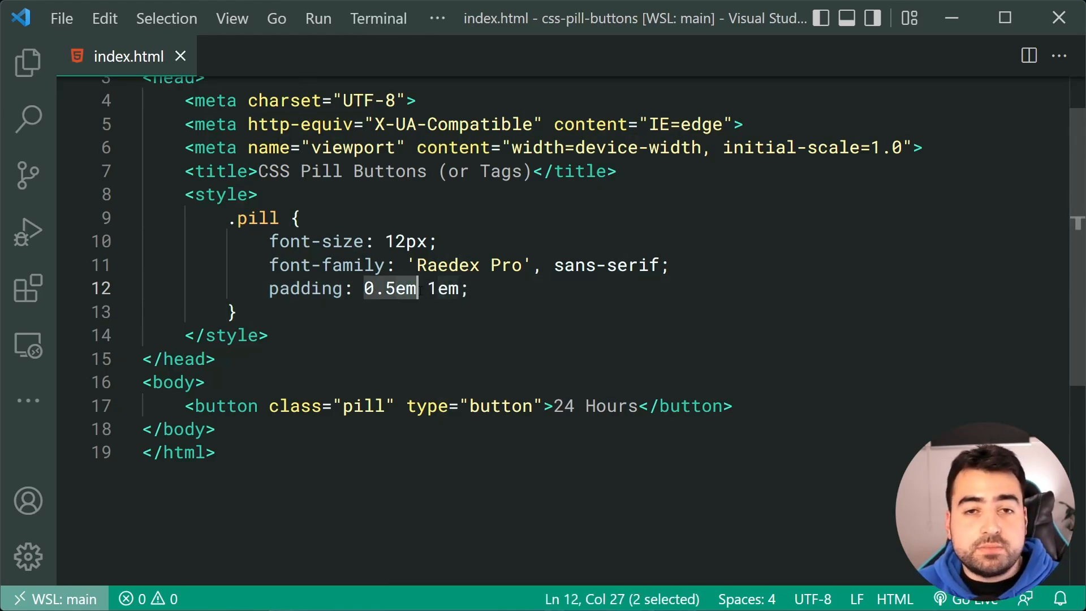
left_click(472, 289)
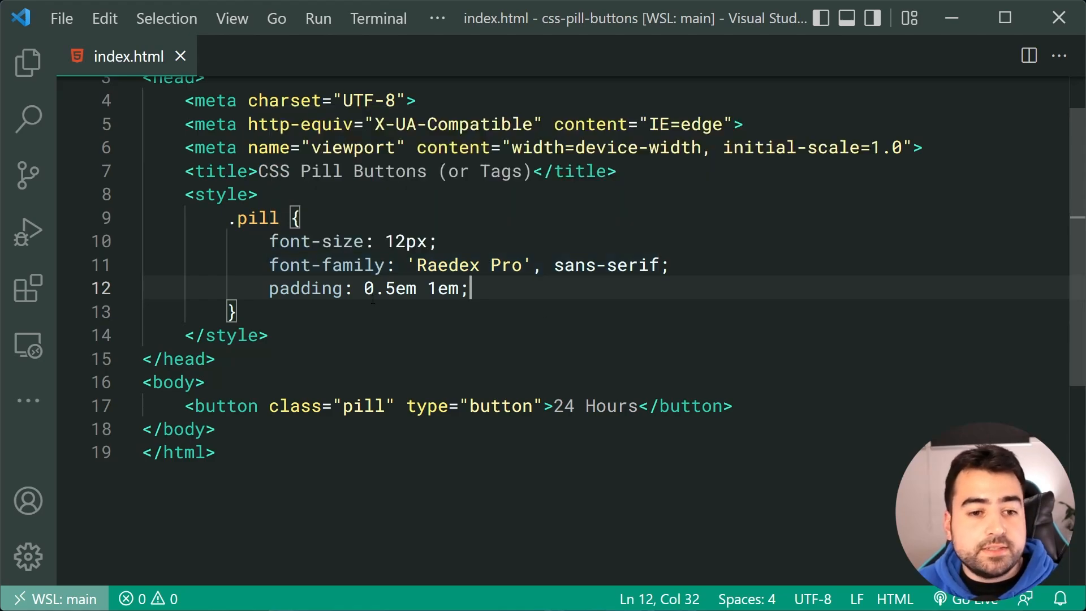
double_click(390, 288)
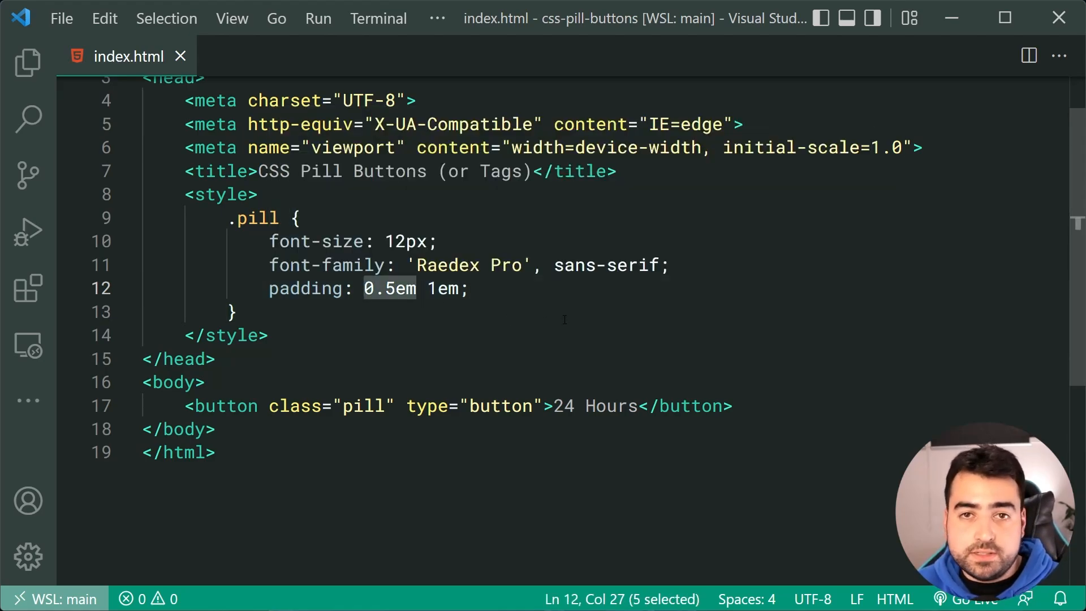
double_click(448, 288)
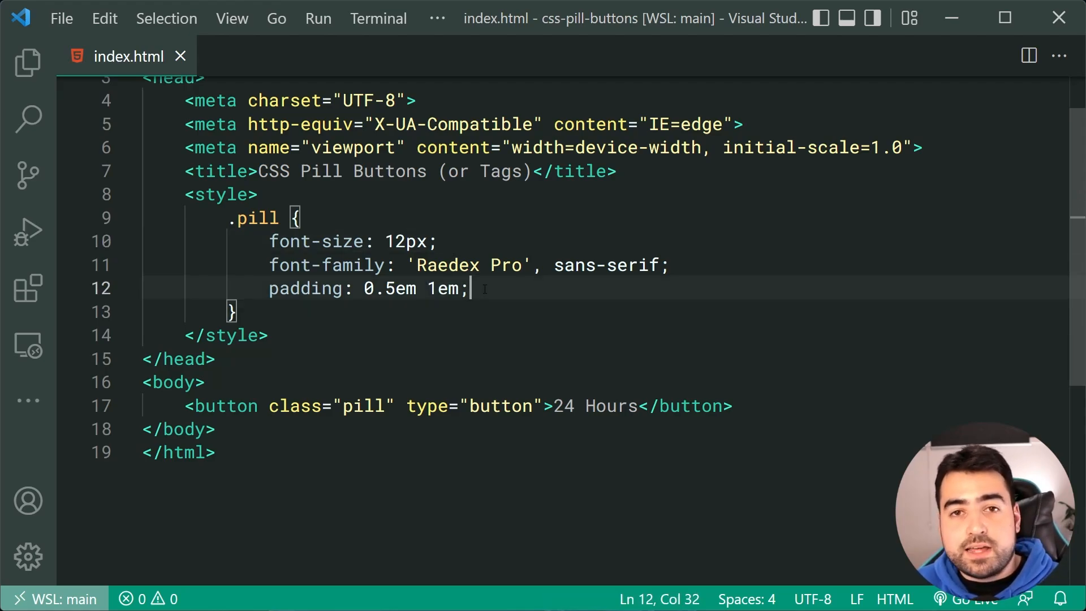
mouse_move(554, 314)
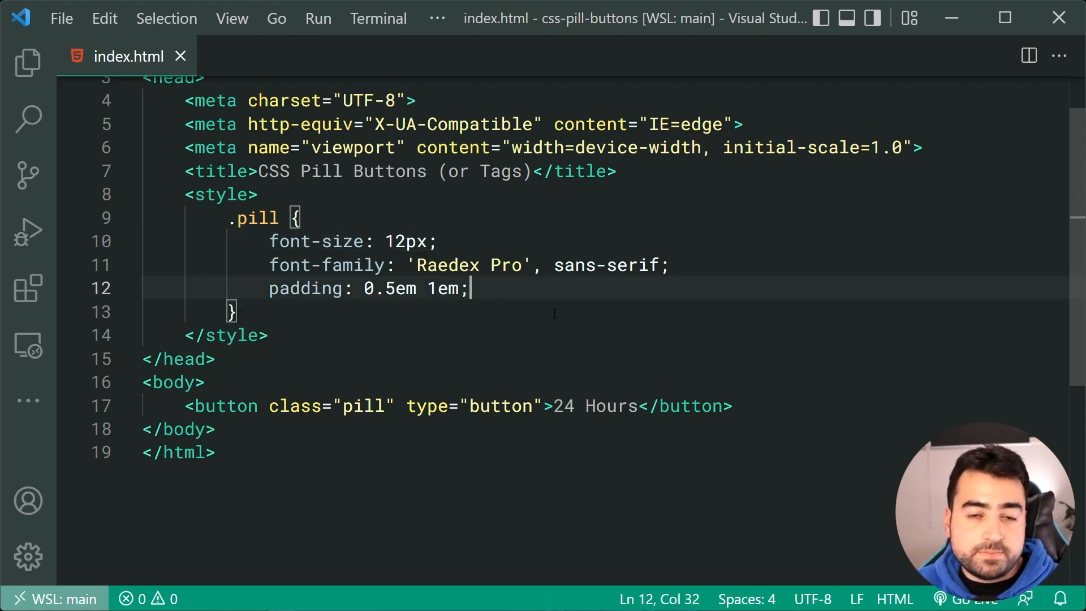
- Add margin 0.25em to .pill and reload Chrome to preview the spacing
type("margin: 0.25")
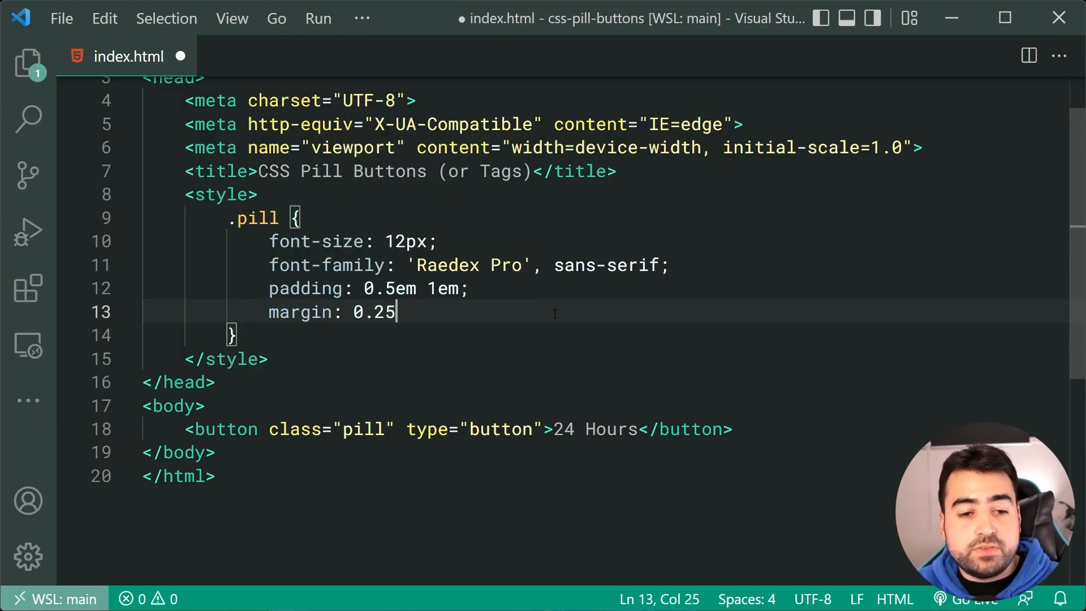
type("em;")
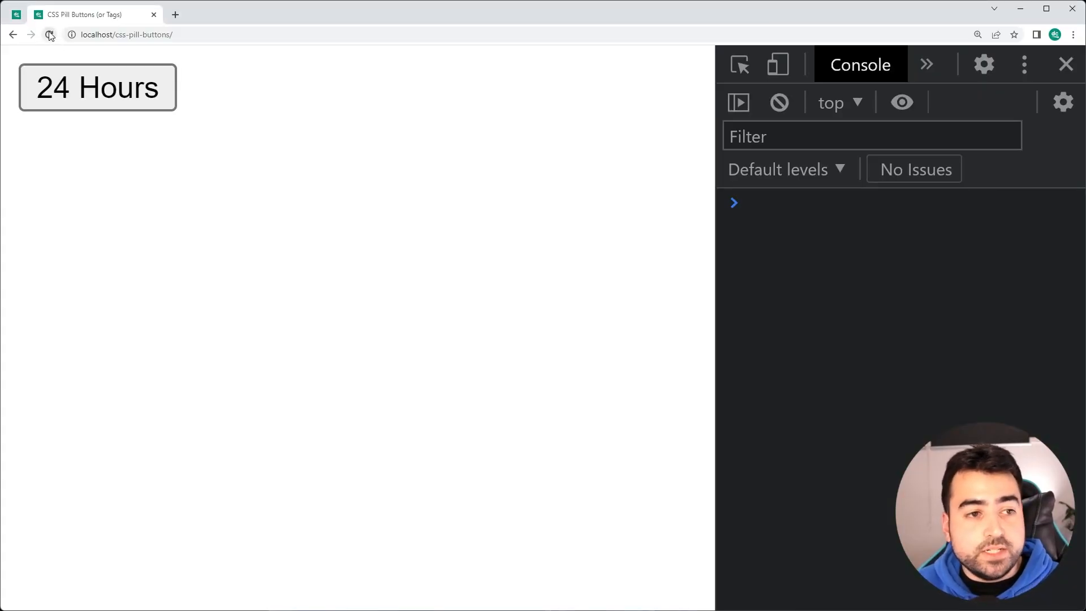
left_click(48, 34)
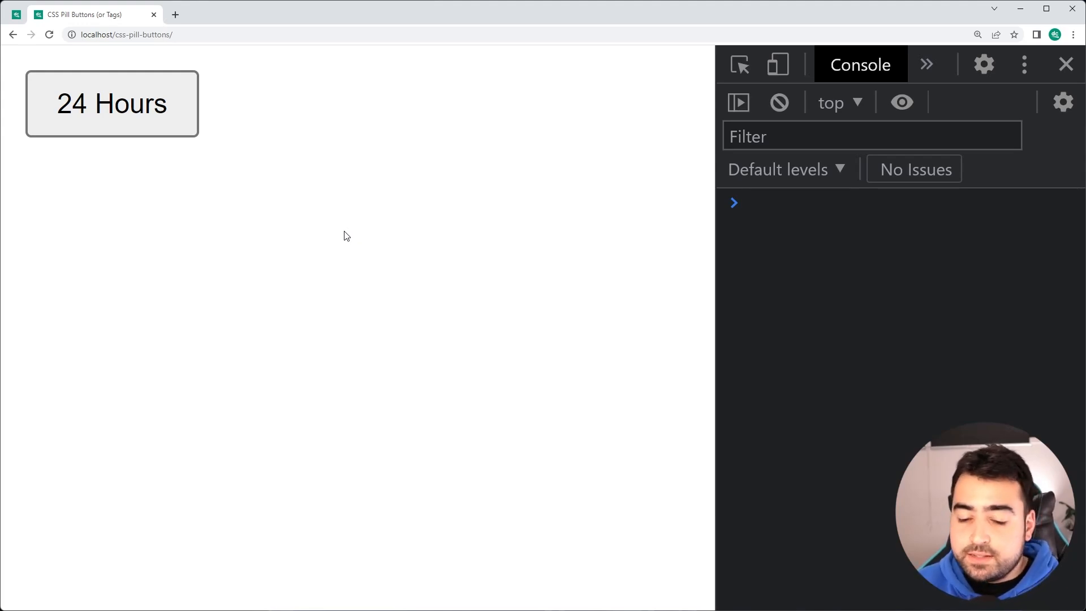
- Give .pill a 1em border-radius, no border or outline, #dddddd background and pointer cursor
key("alt+tab")
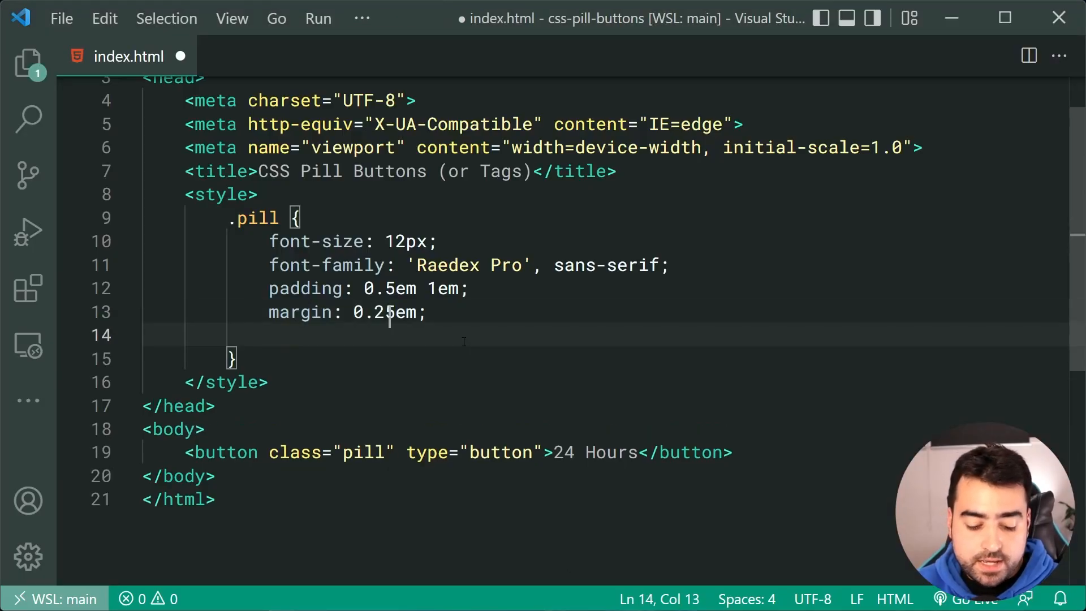
type("border-radius: ;")
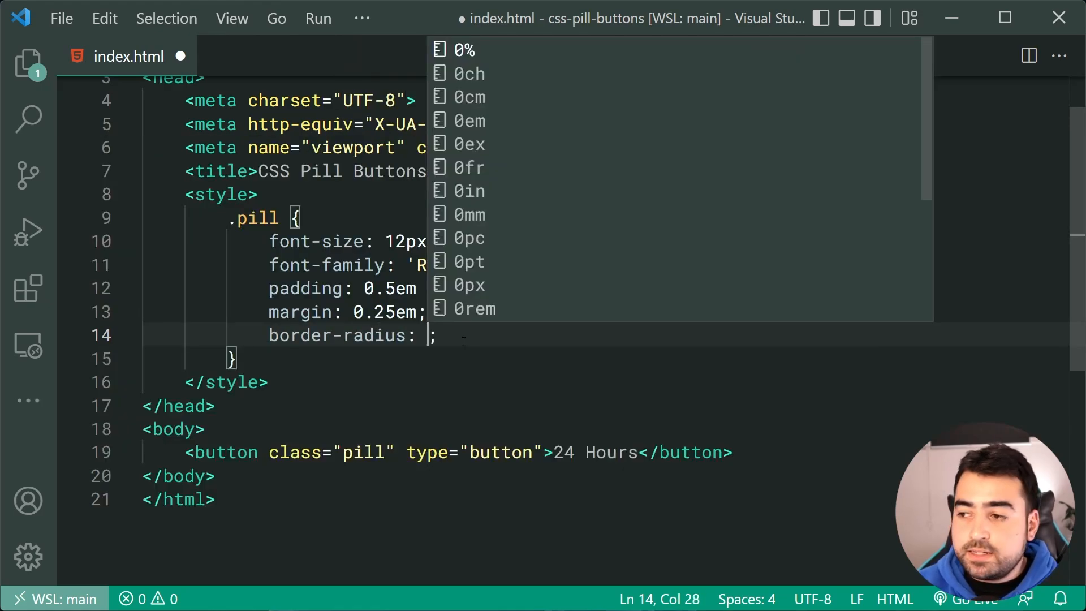
type("1em")
type("outline:")
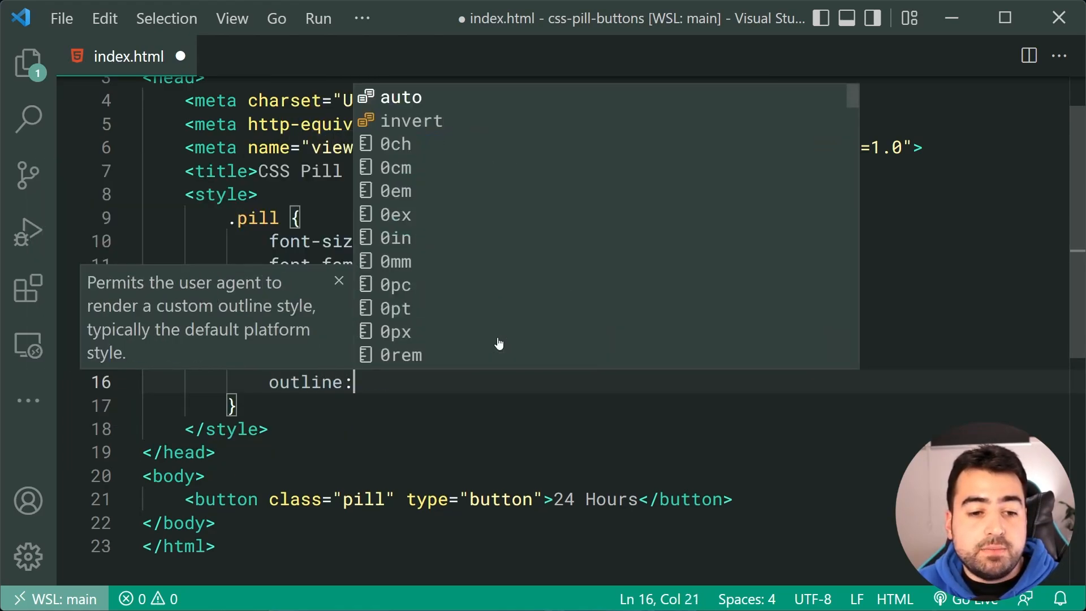
type("none;")
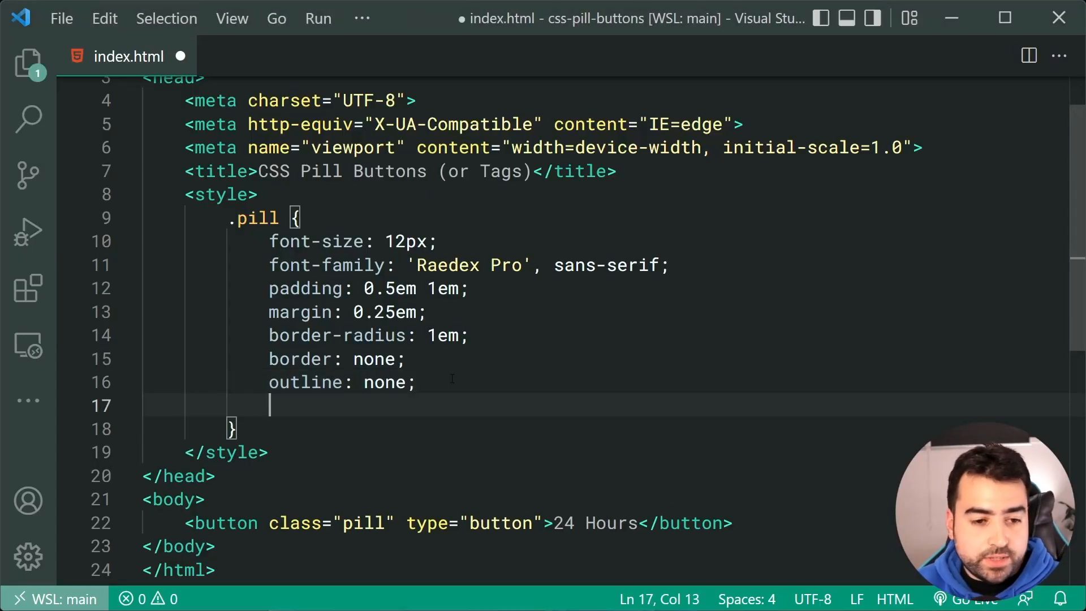
type("background: #dddddd")
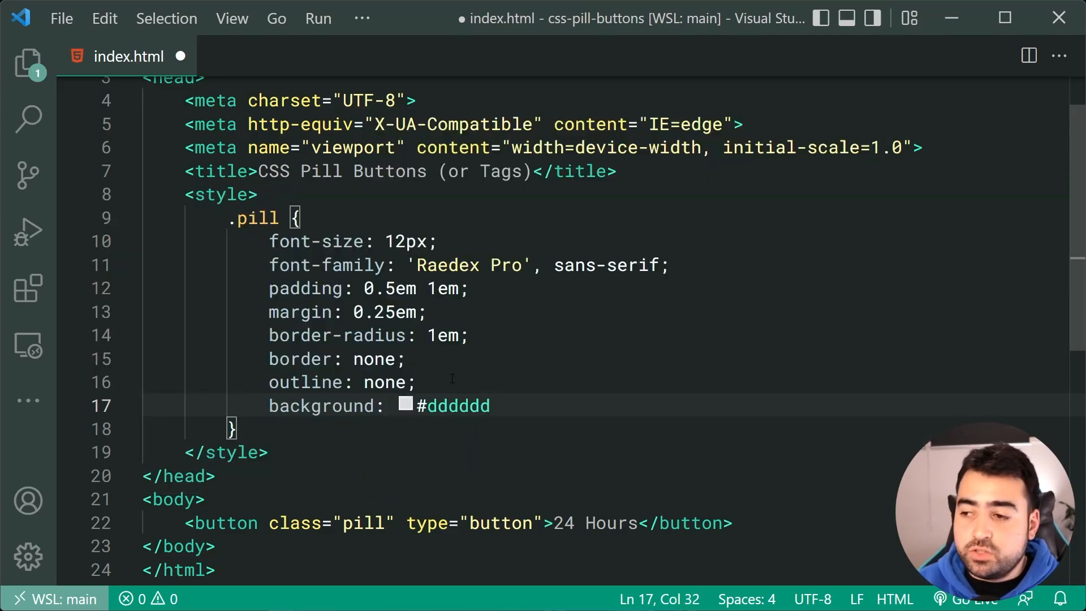
type("cursor: pointer;")
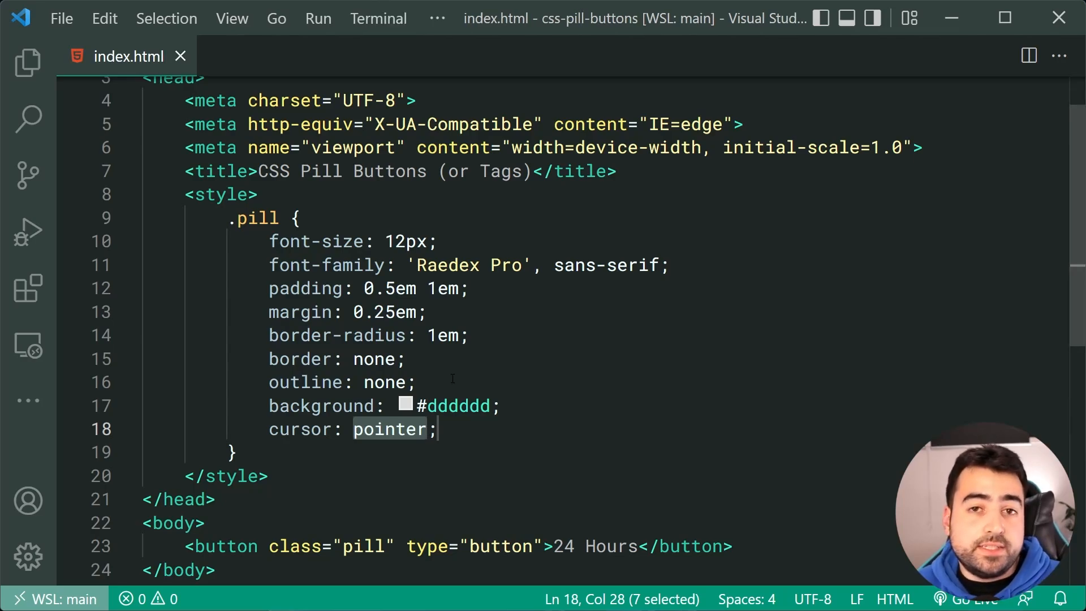
left_click(487, 406)
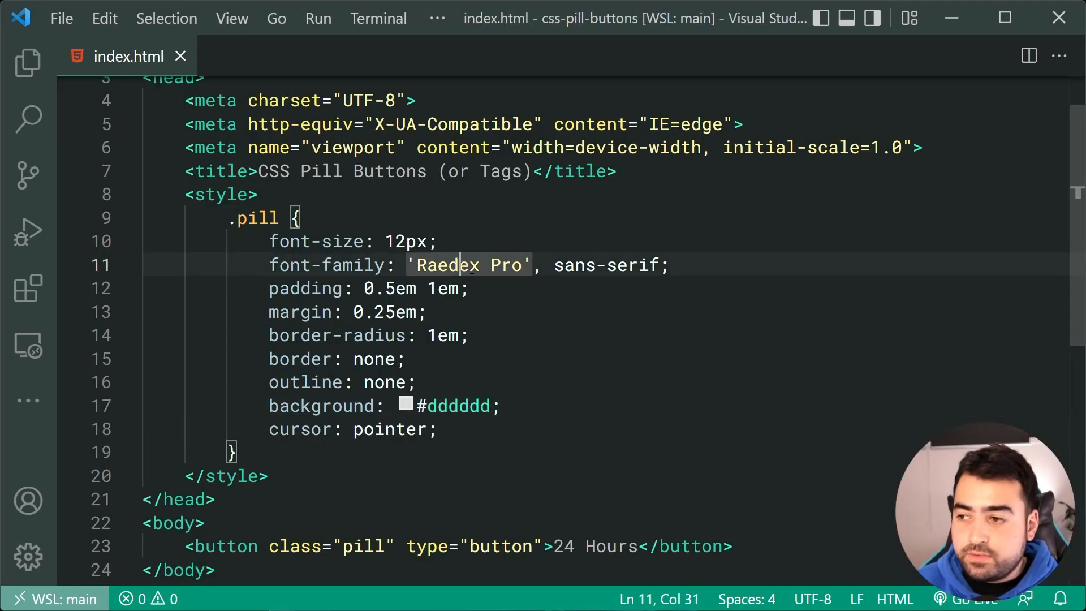
mouse_move(326, 265)
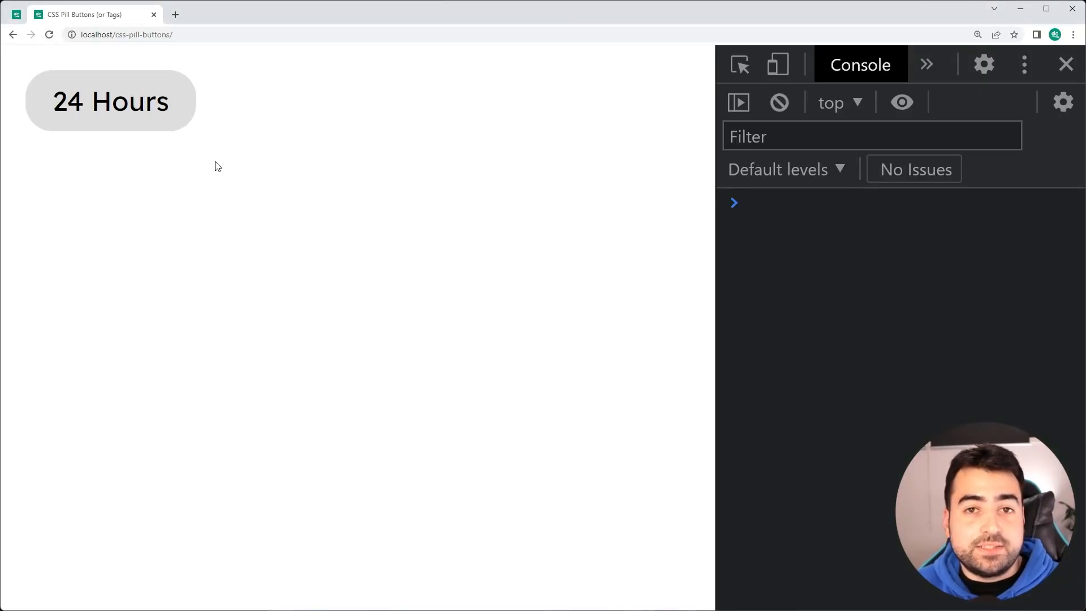
mouse_move(254, 162)
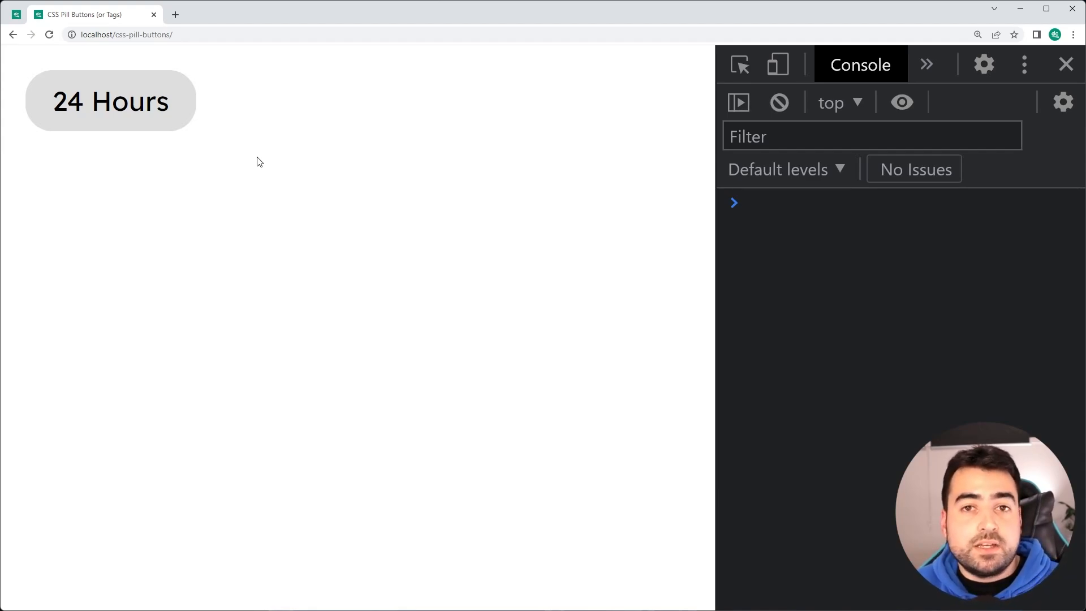
mouse_move(269, 161)
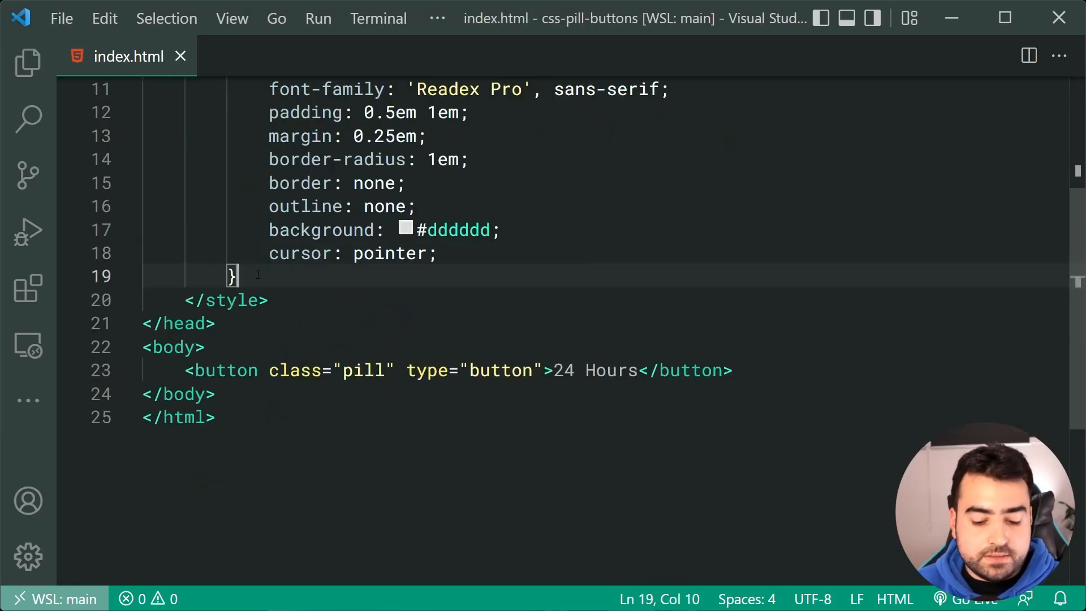
- Add a .pill:hover rule that sets the background to #cccccc
type(".pill:hover")
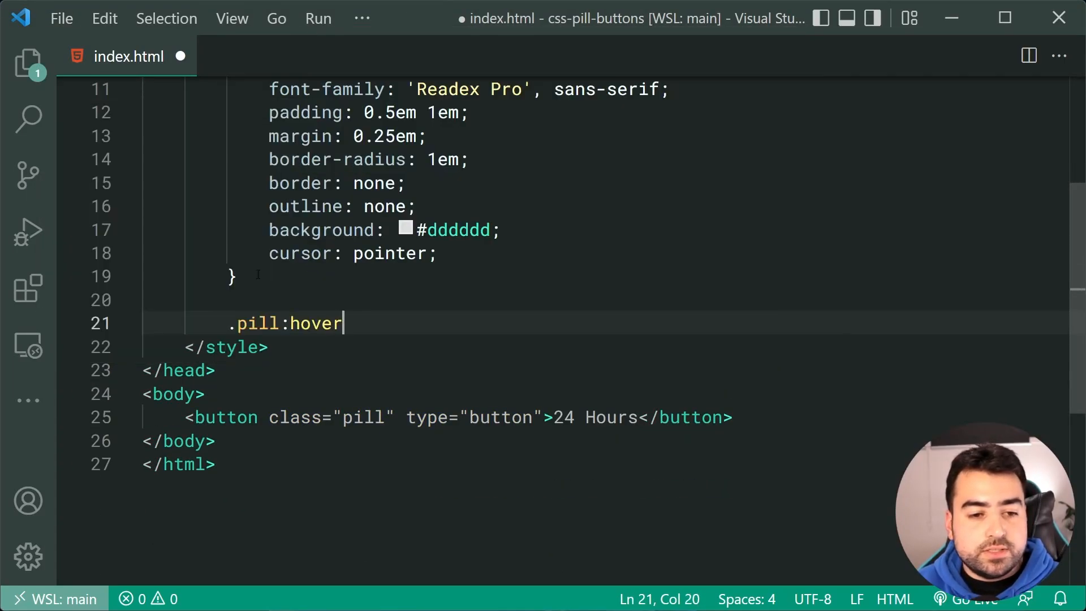
type("{")
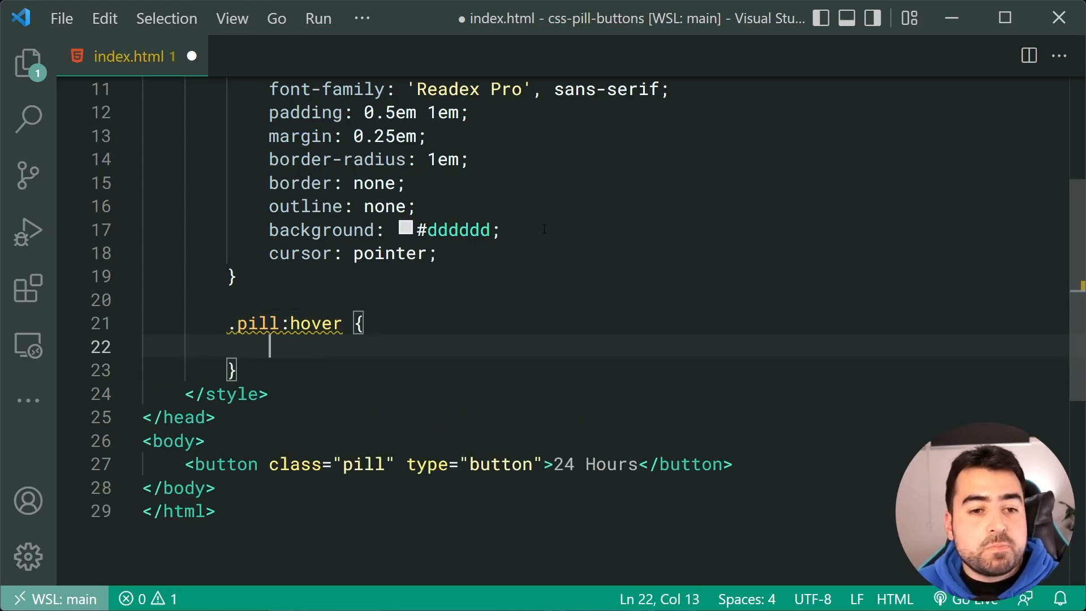
type("background: #dddddd;")
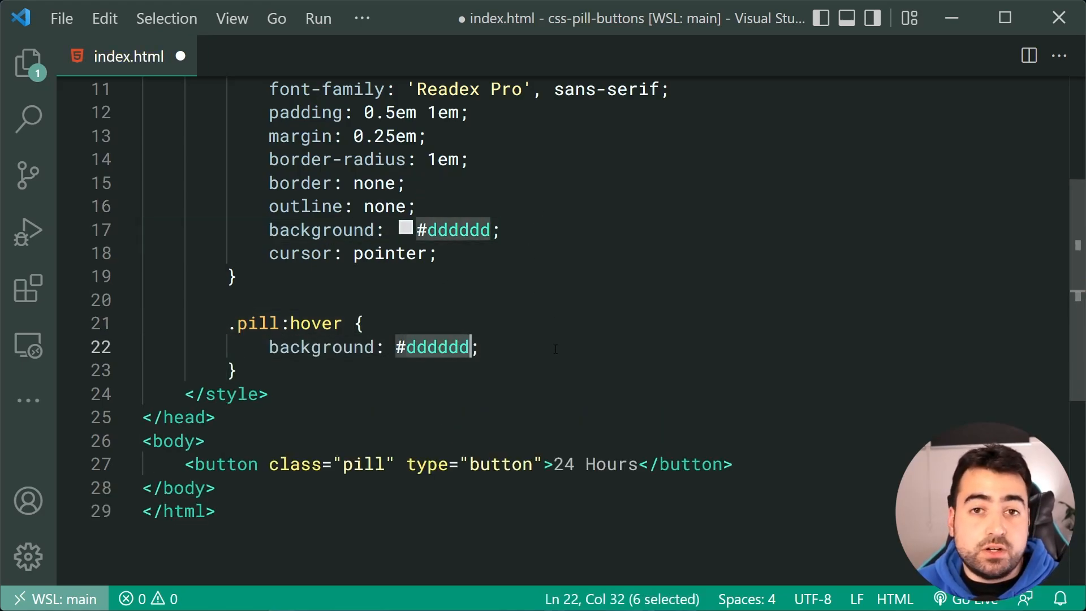
type("cccccc")
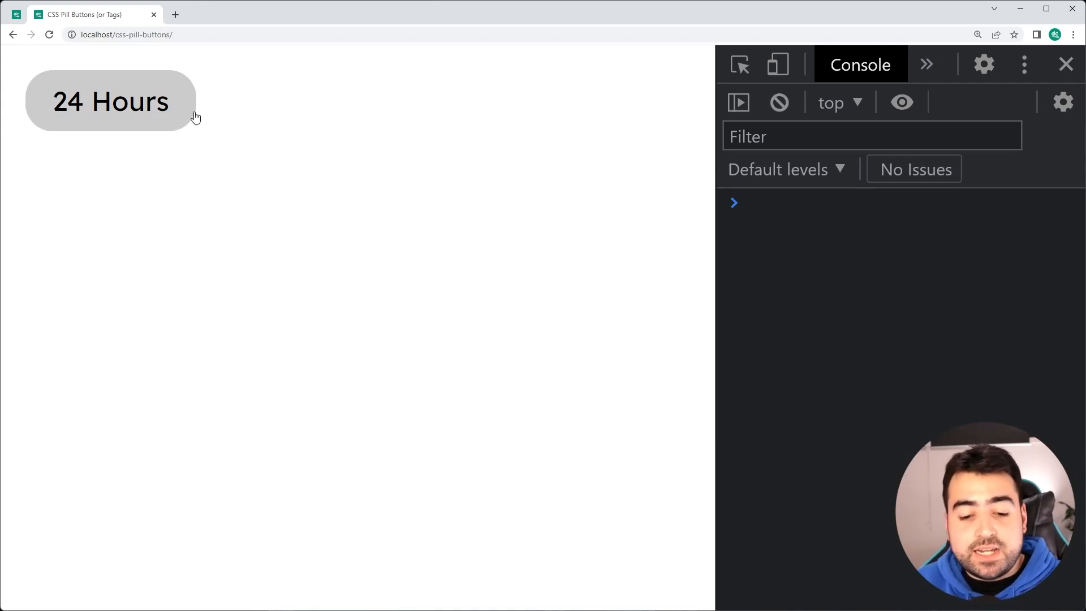
key("alt+tab")
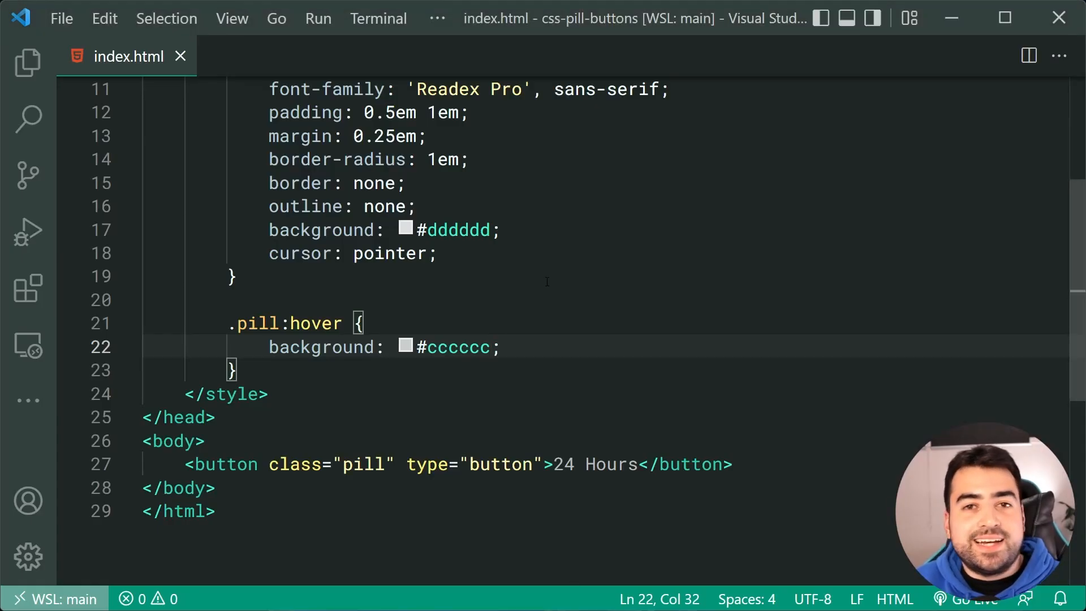
mouse_move(647, 408)
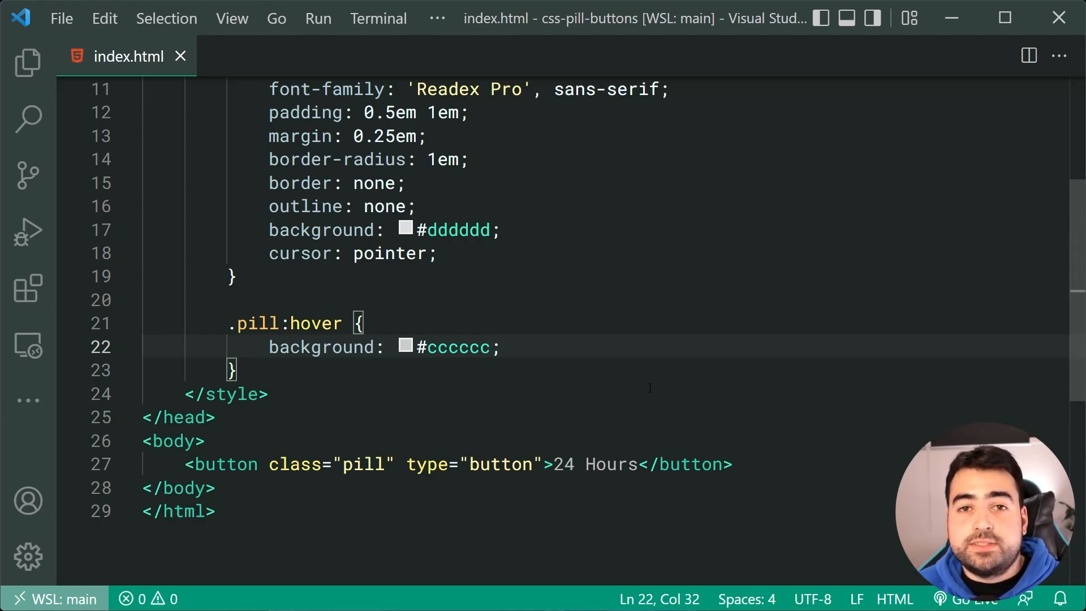
- Duplicate the 24 Hours button as 'Top Rated' with classes pill and pill--selected
left_click(732, 464)
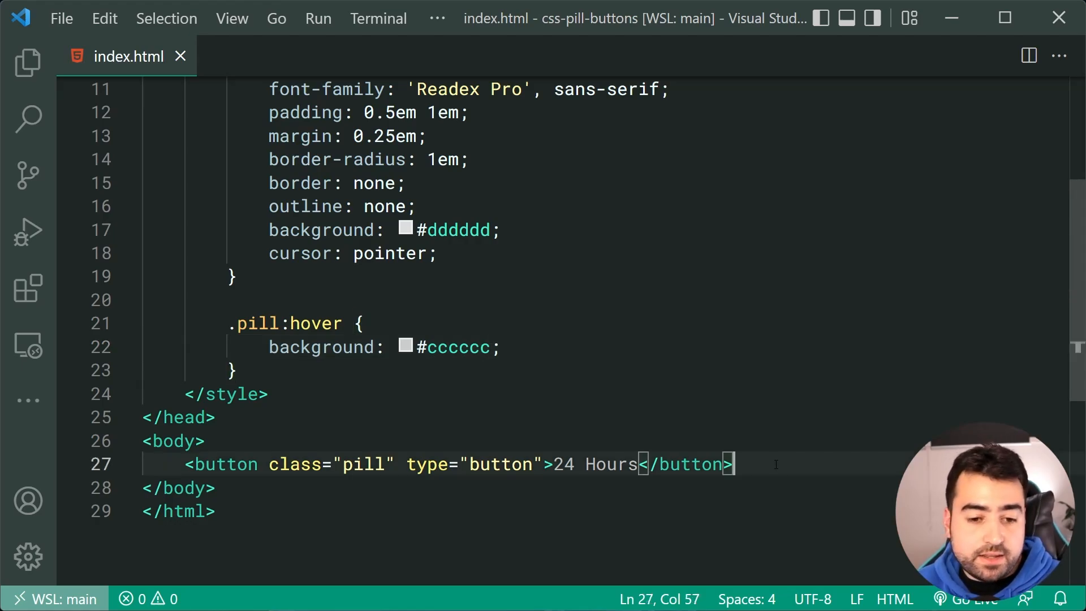
key("Enter")
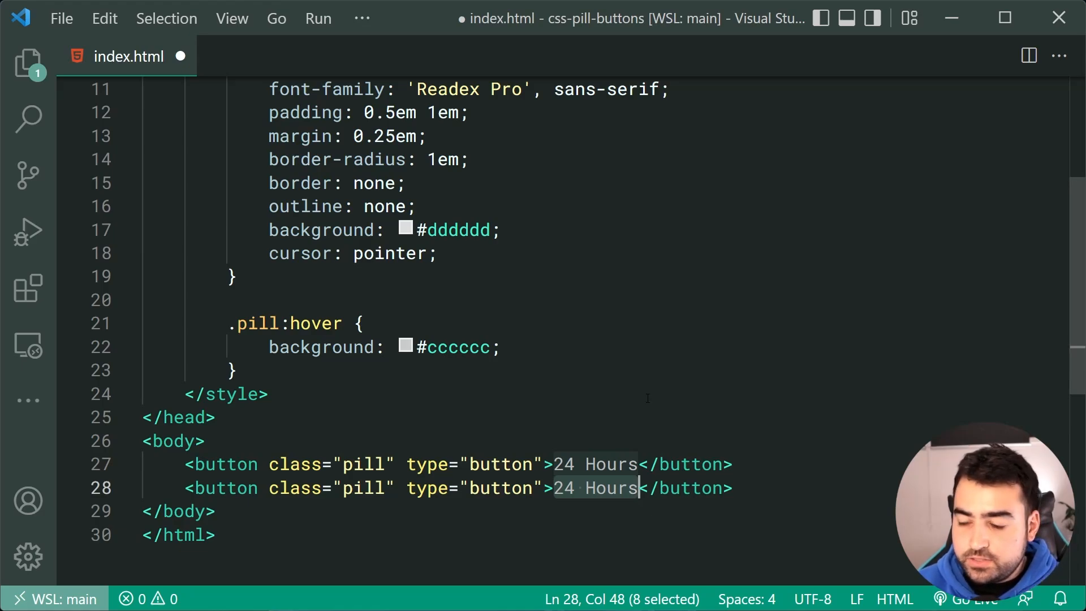
type("Top Rated")
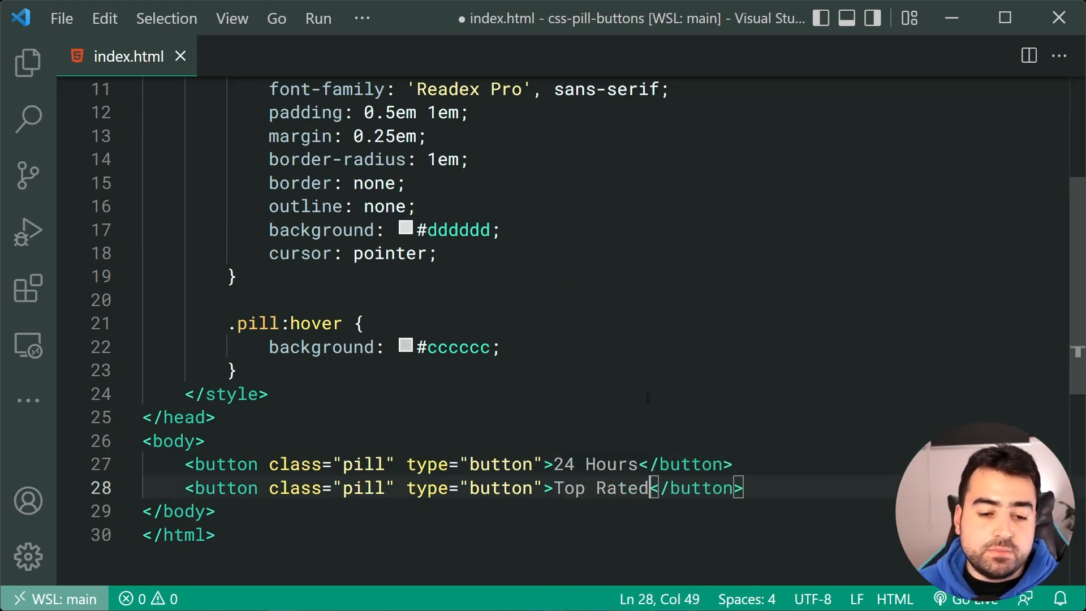
double_click(366, 487)
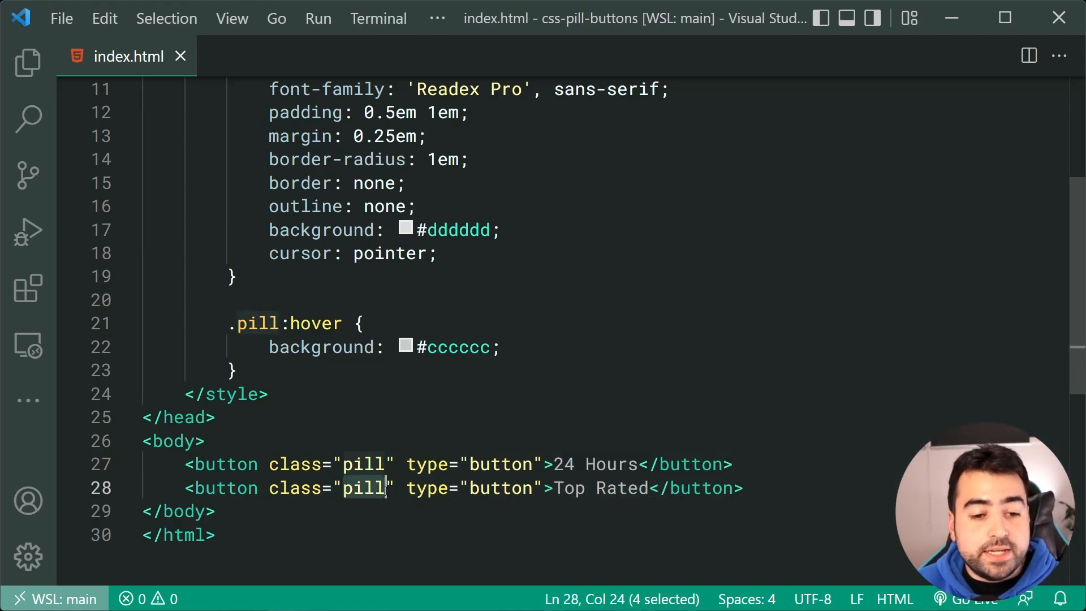
type("pill")
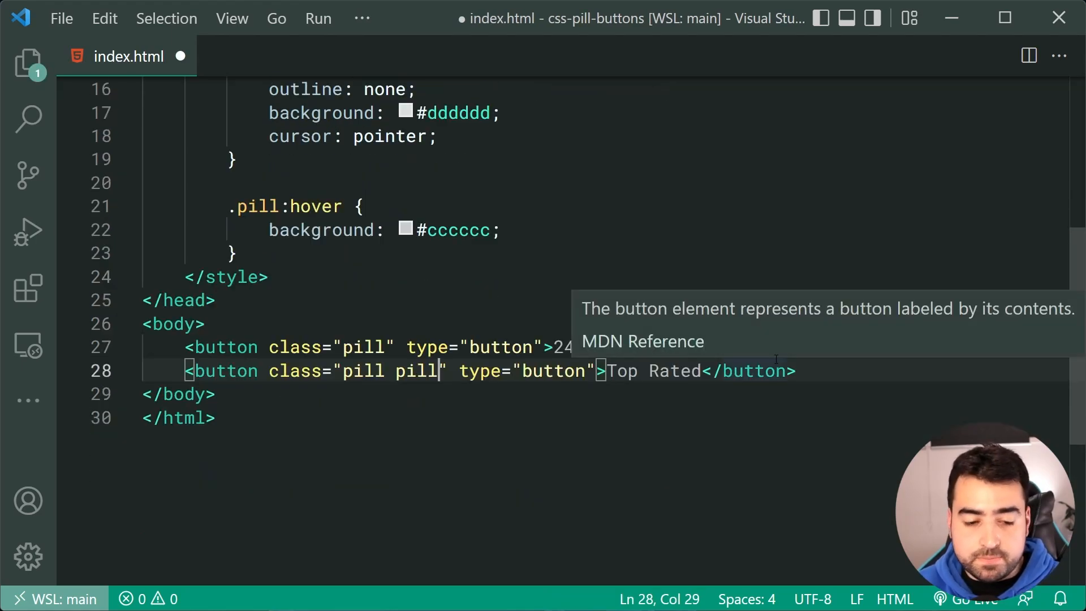
type("--selected")
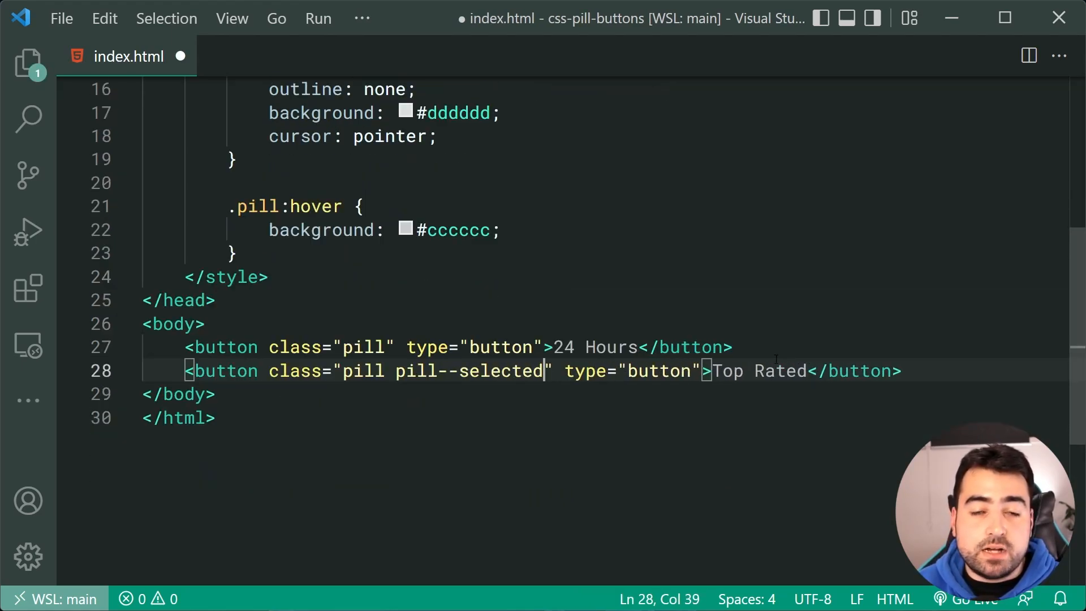
double_click(359, 371)
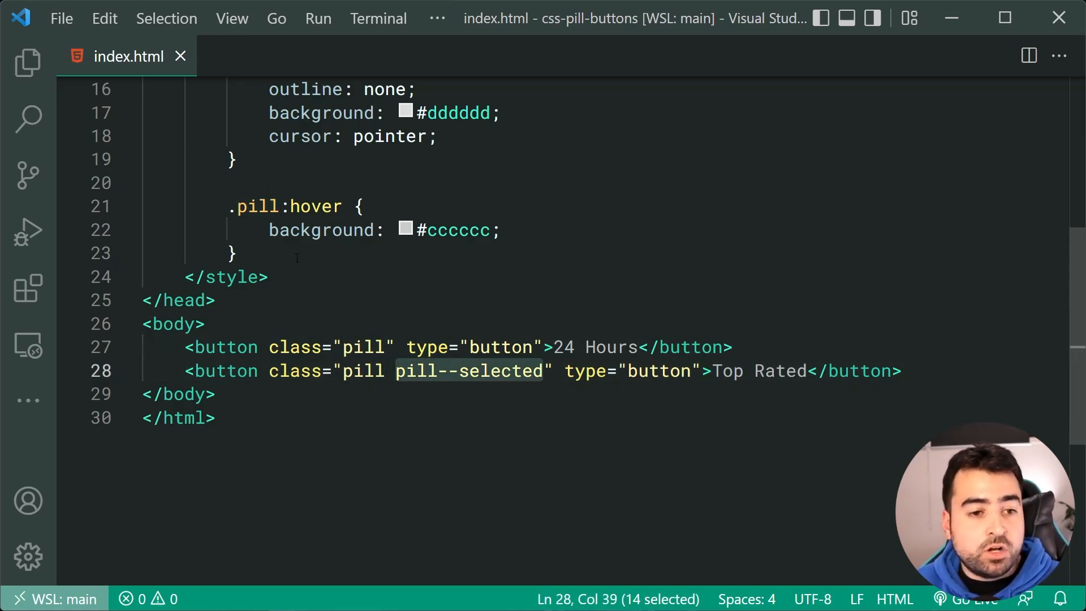
- Write a .pill--selected rule with background #009578 and color #ffffff
type(".pill--selected {")
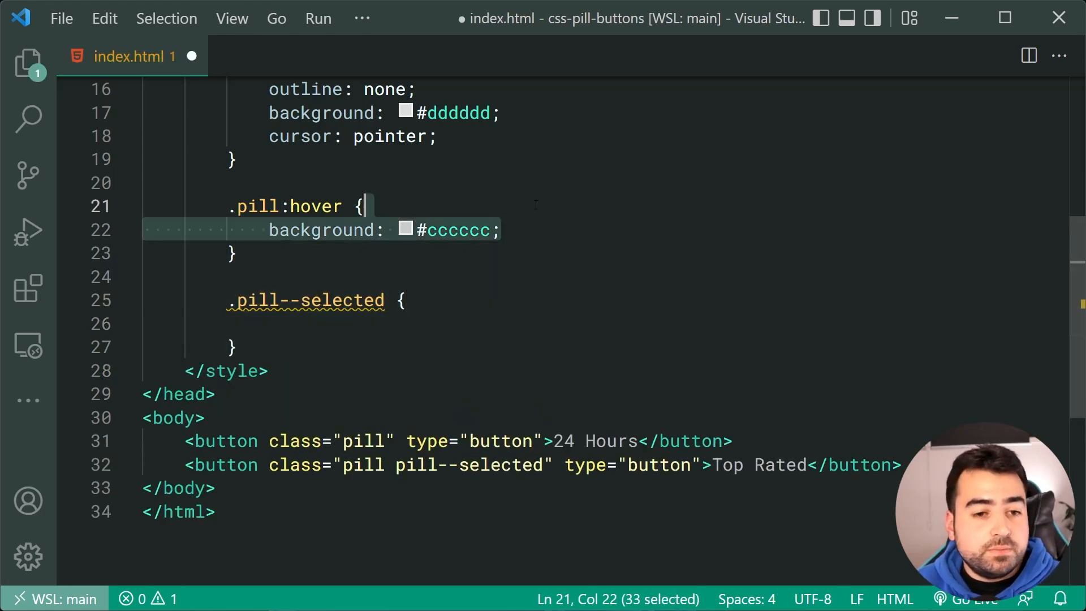
type("background: #cccccc;")
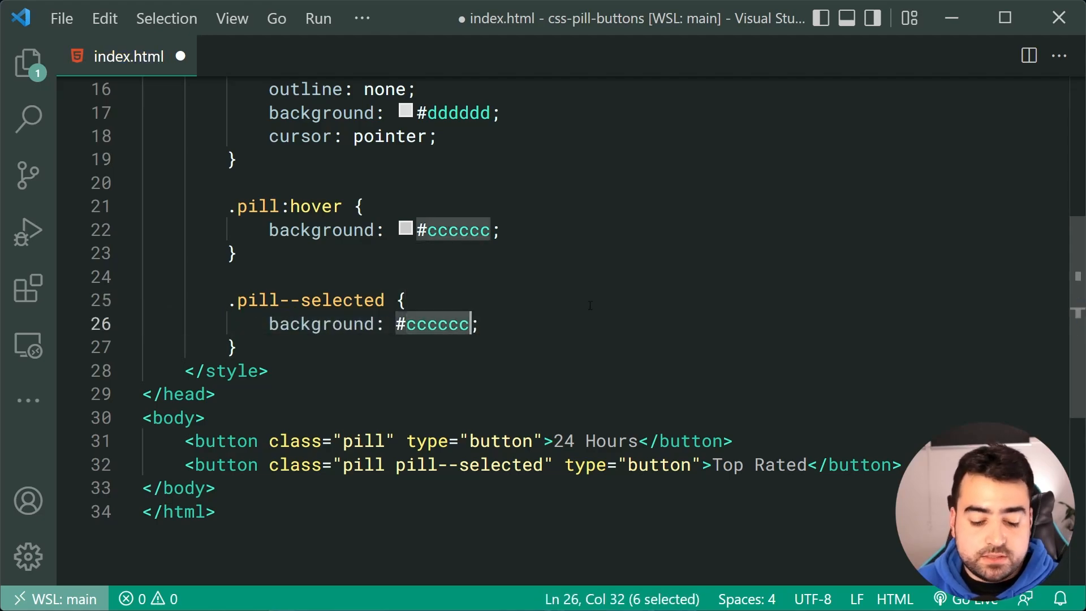
type("#009578")
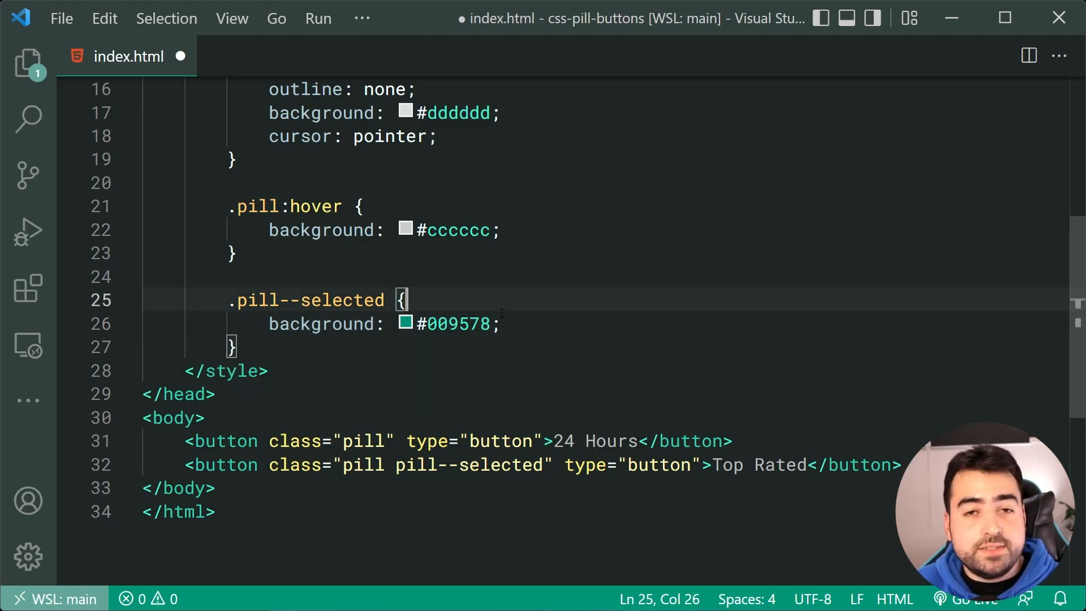
type("color:")
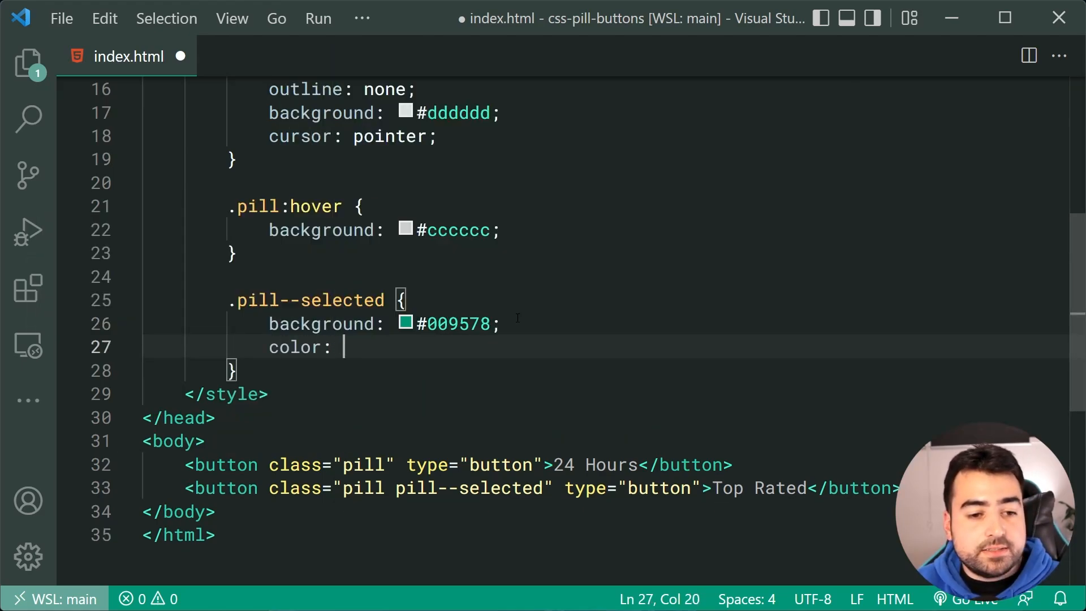
type("#ffffff;")
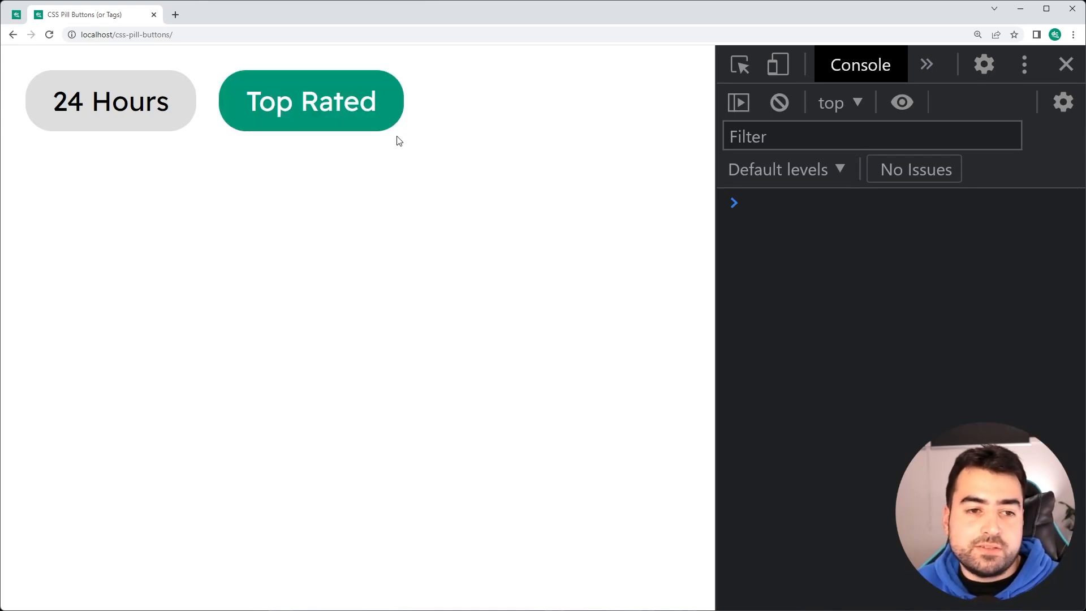
mouse_move(406, 168)
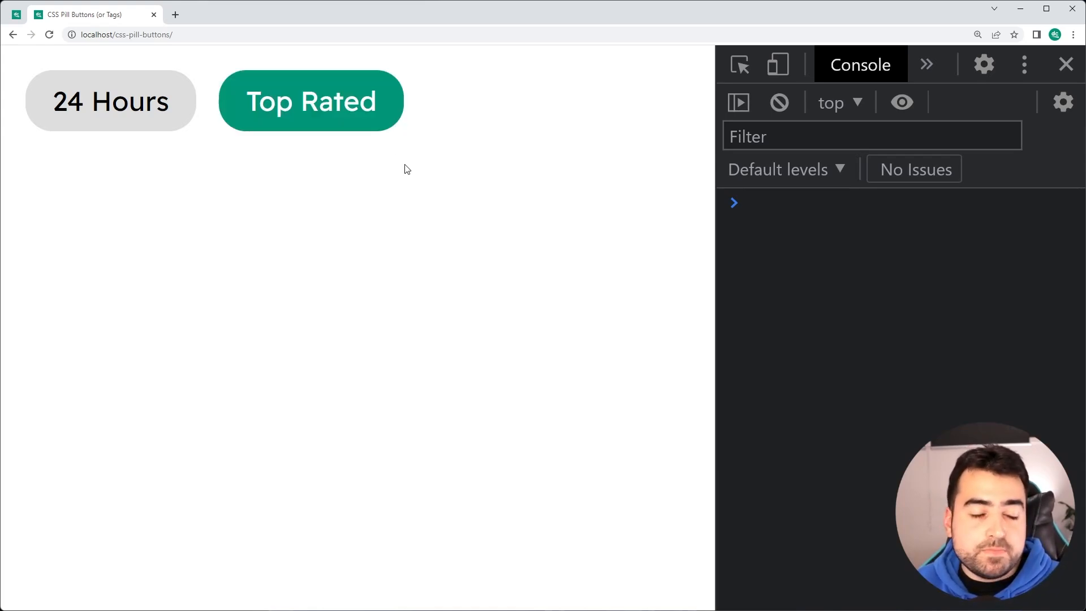
mouse_move(379, 109)
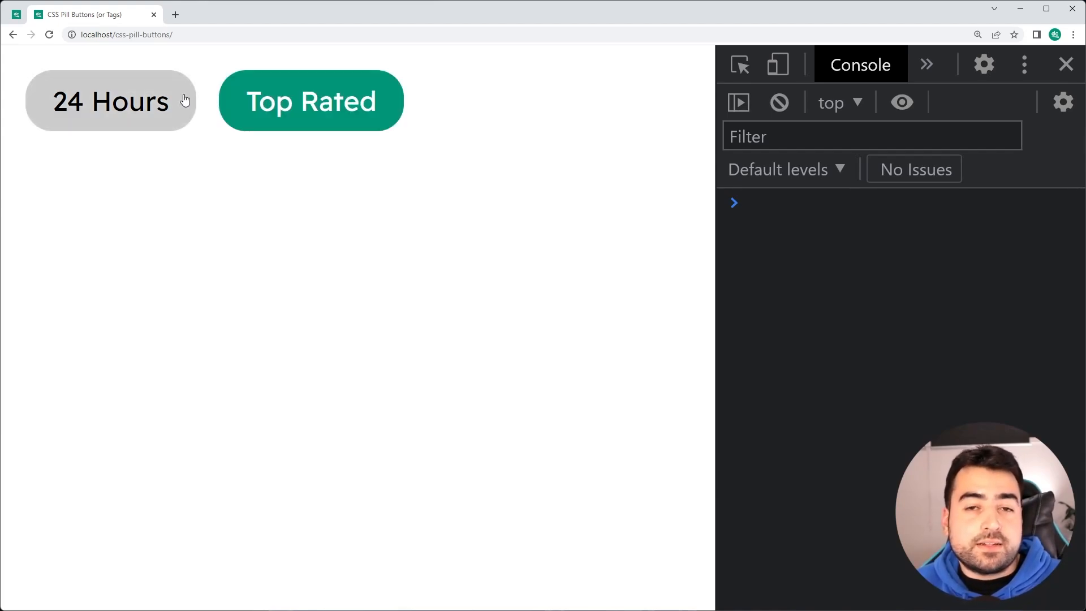
mouse_move(311, 101)
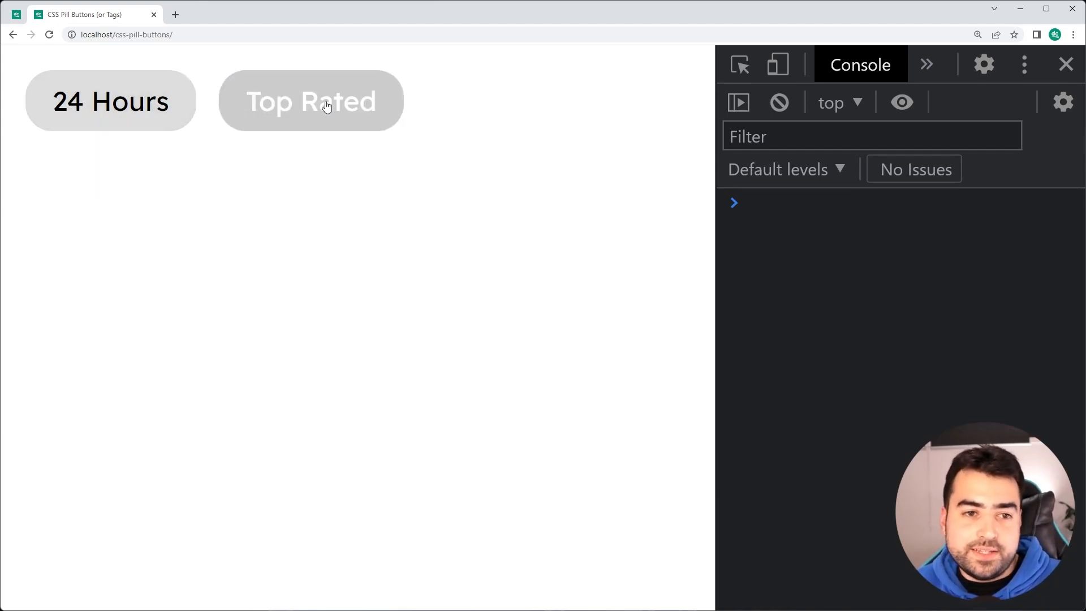
- Reload Chrome and hover the grey 24 Hours and green Top Rated pills
left_click(311, 101)
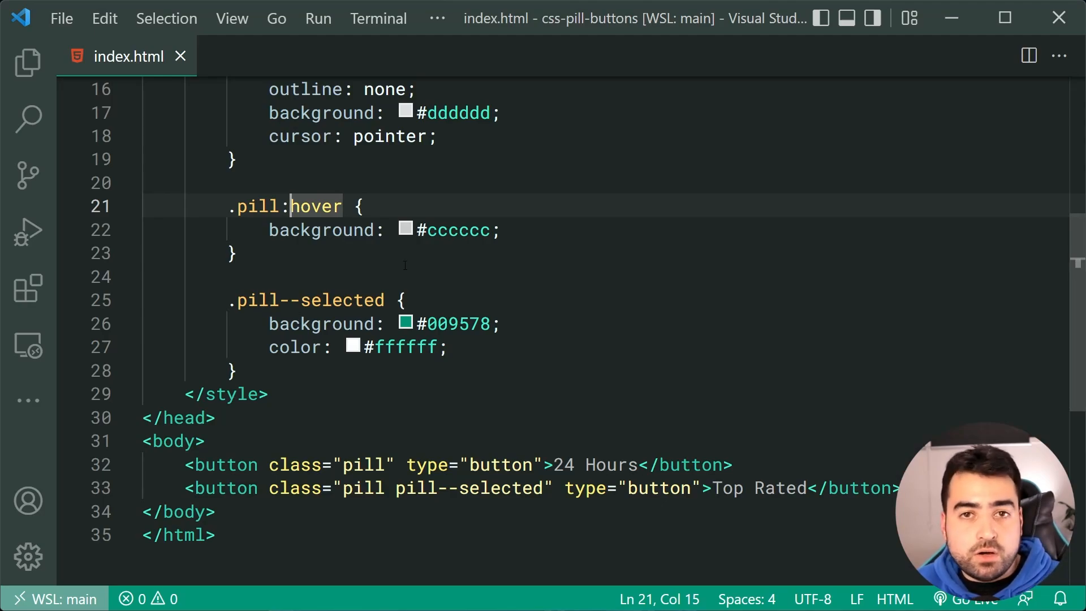
- Change the hover selector to .pill:not(.pill--selected):hover and refresh the page
type("not(")
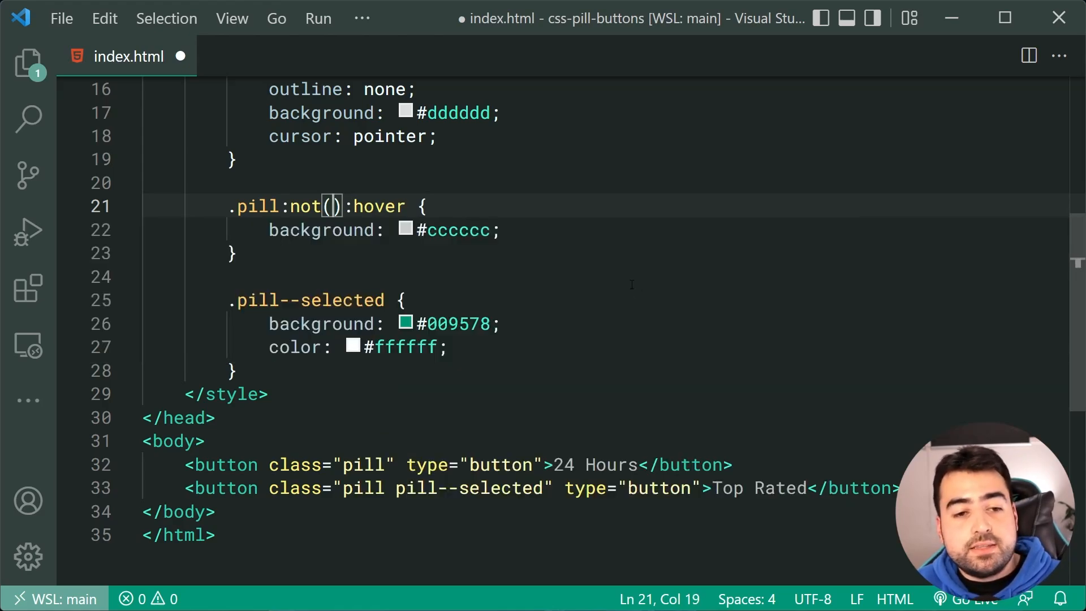
type(".pill--selected")
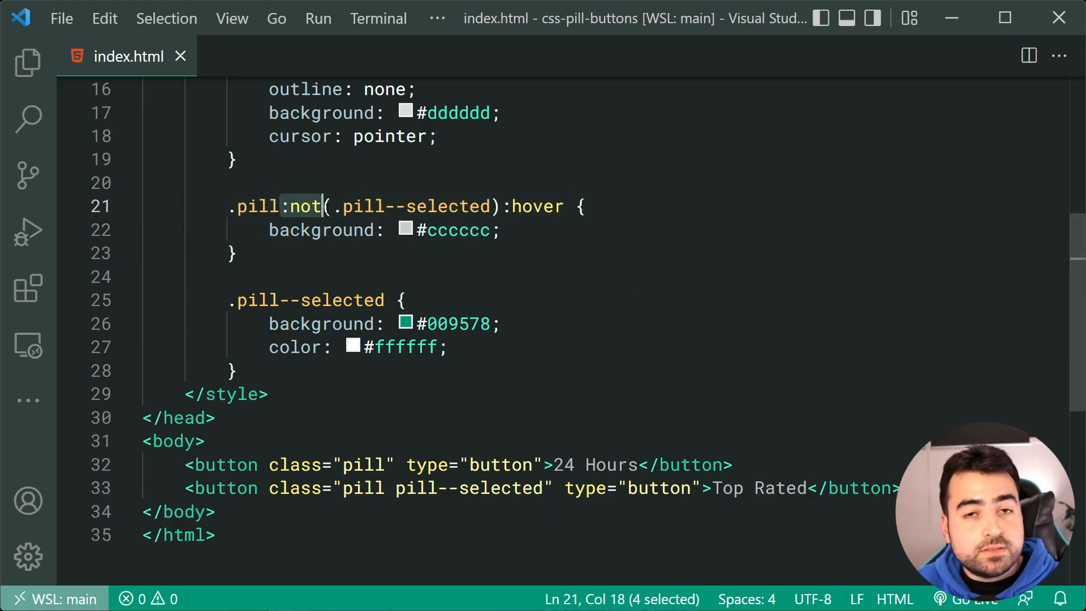
left_click(500, 230)
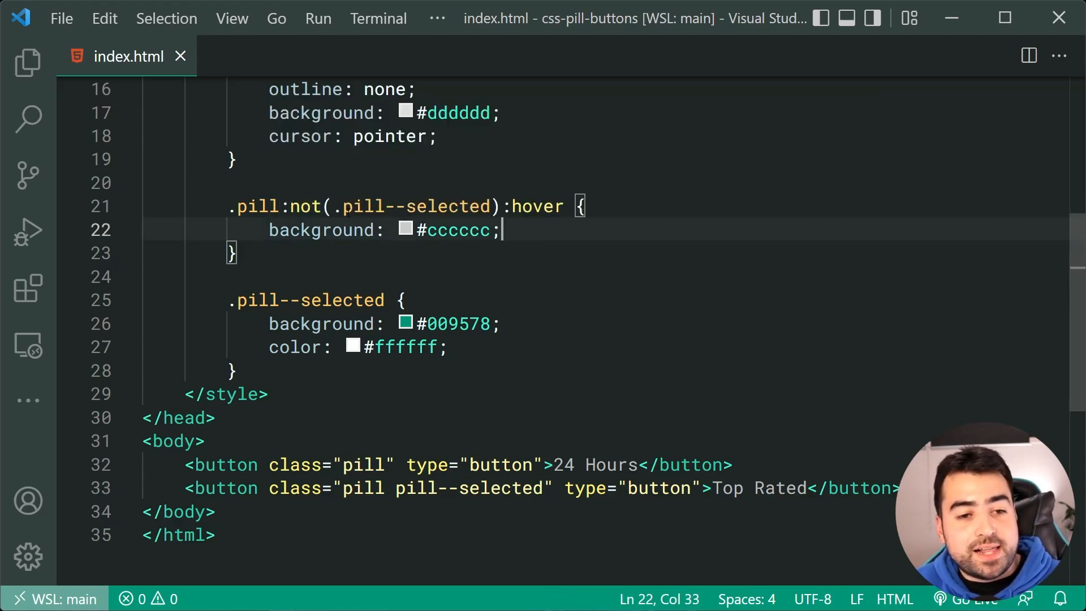
left_click(524, 207)
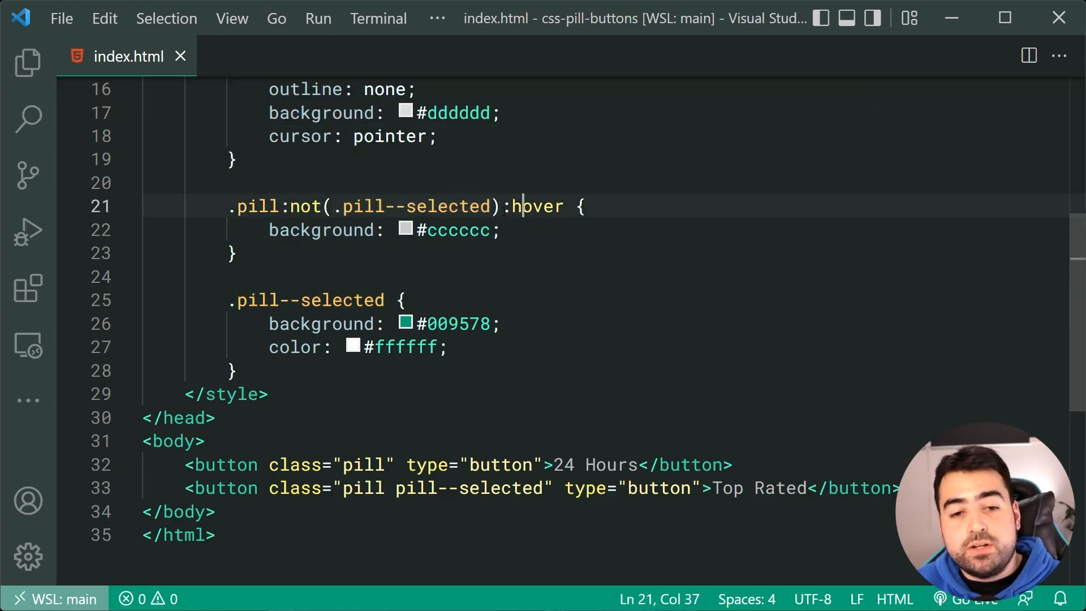
left_click(502, 230)
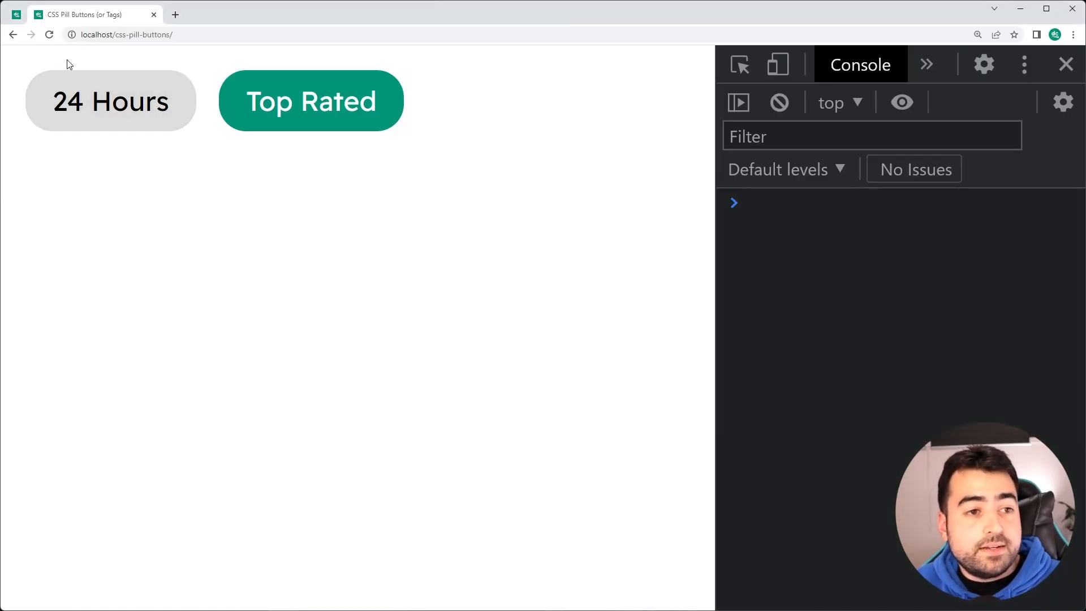
mouse_move(207, 157)
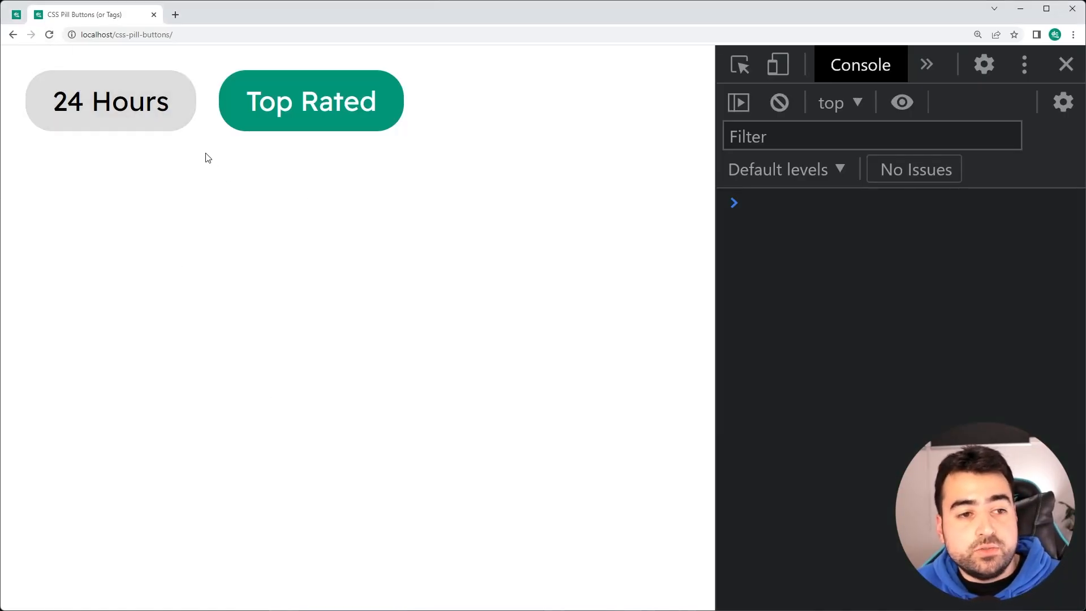
mouse_move(378, 127)
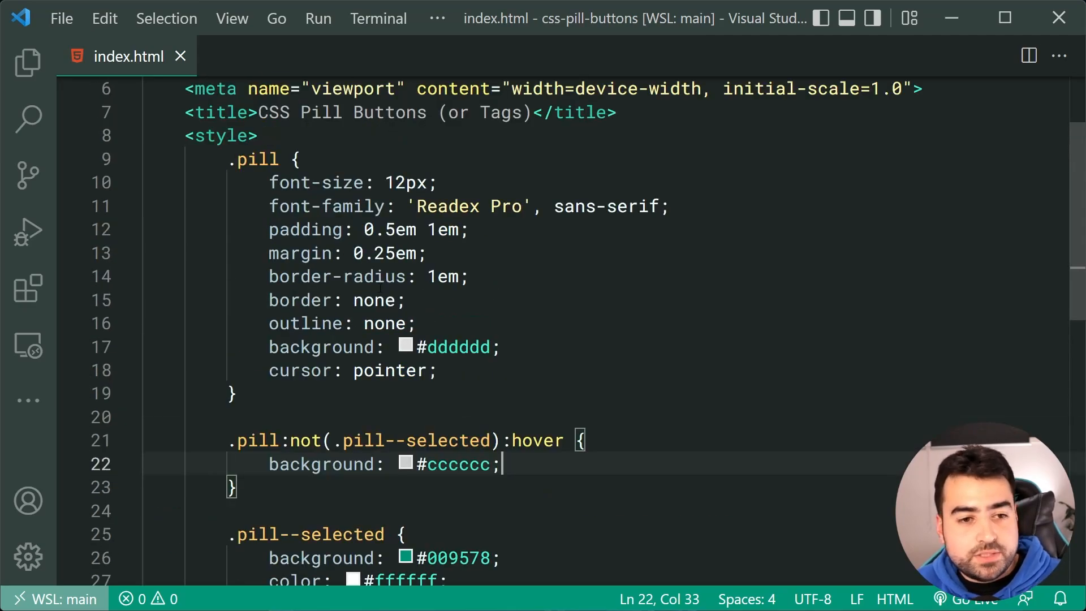
- Collapse the style block and start a script snippet below the buttons
scroll("up", 3)
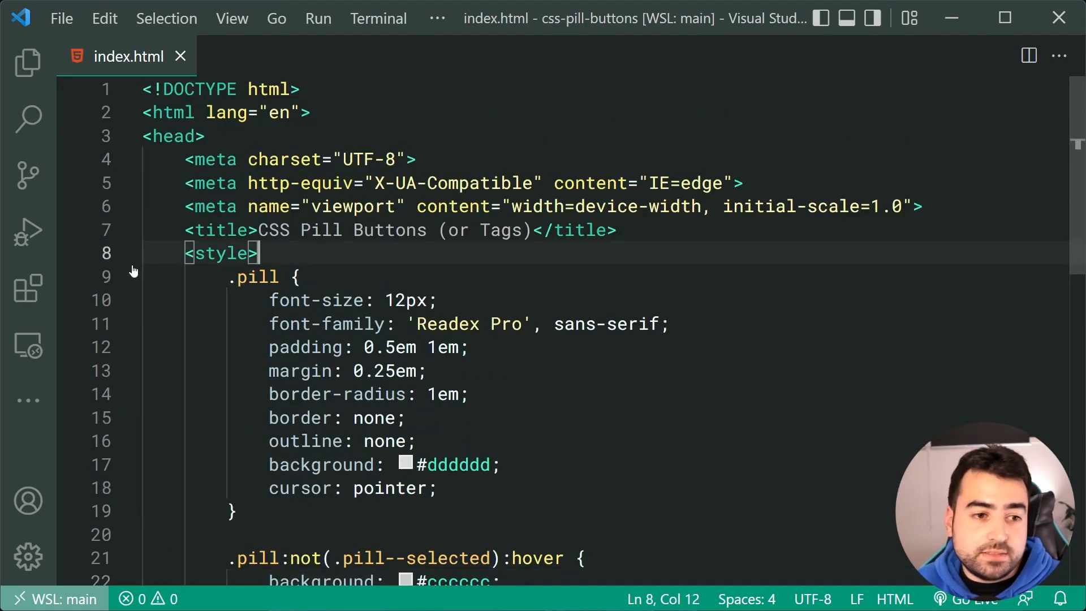
left_click(129, 252)
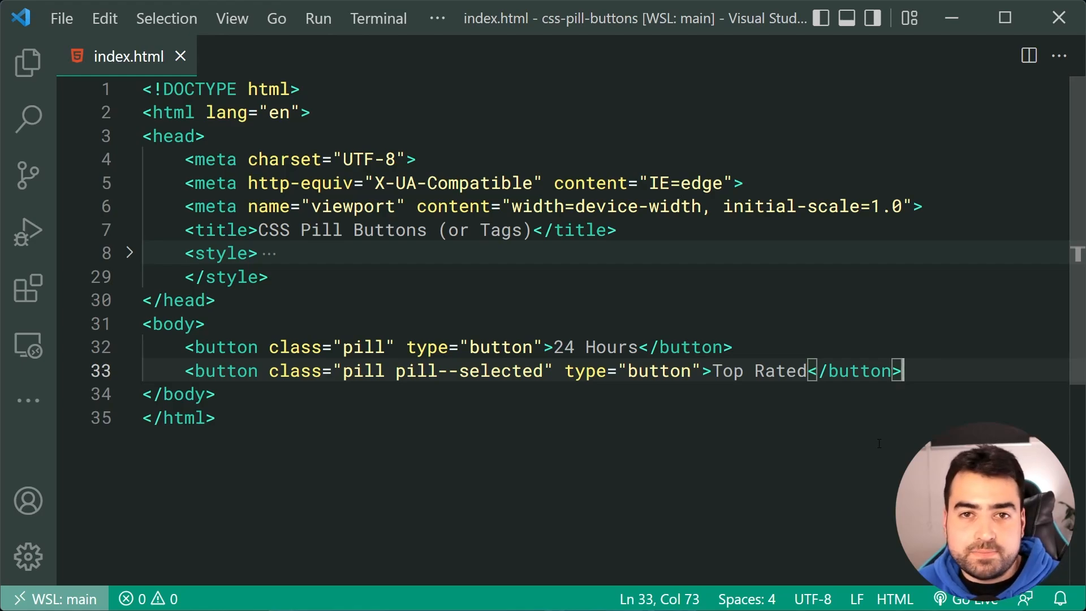
type("script>")
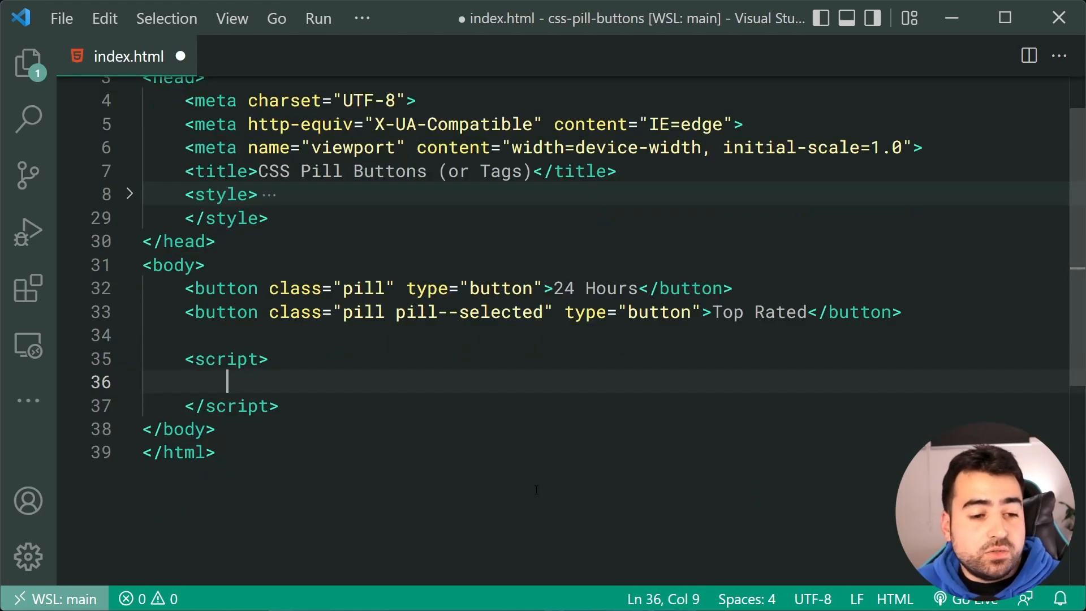
- Loop over querySelectorAll(".pill") adding click listeners that toggle pill--selected, then save
scroll("up", 3)
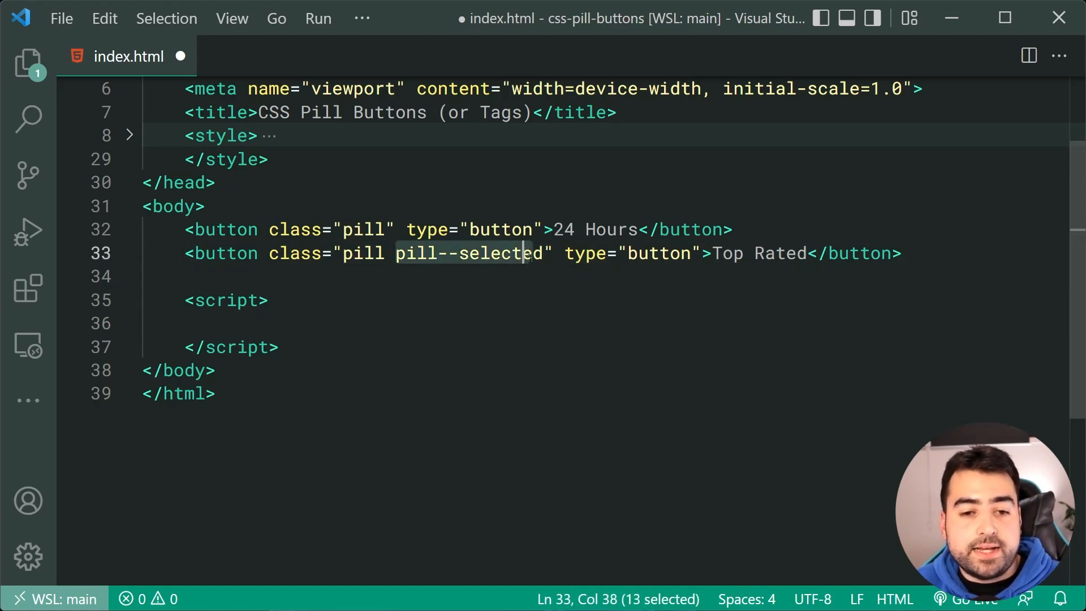
key("shift+Right")
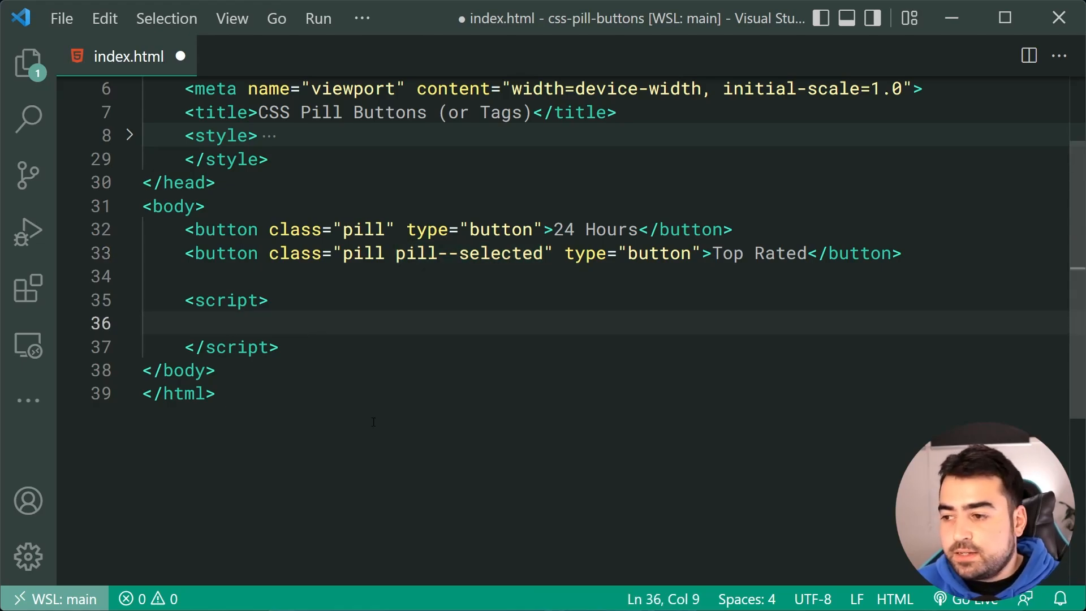
type("document.querySelectorAll")
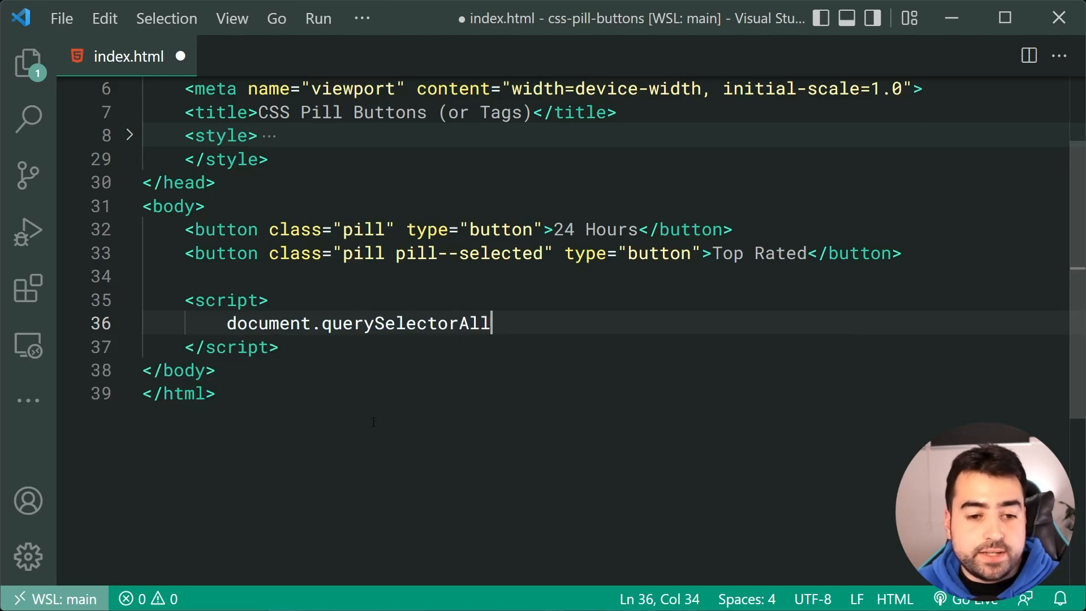
type("(")
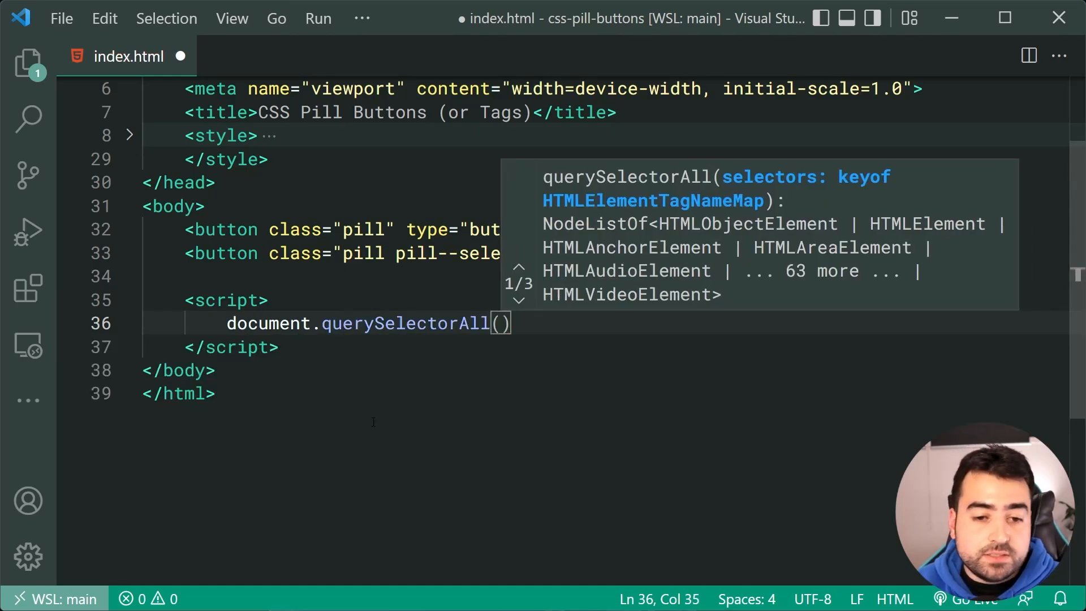
type("\".pill\"")
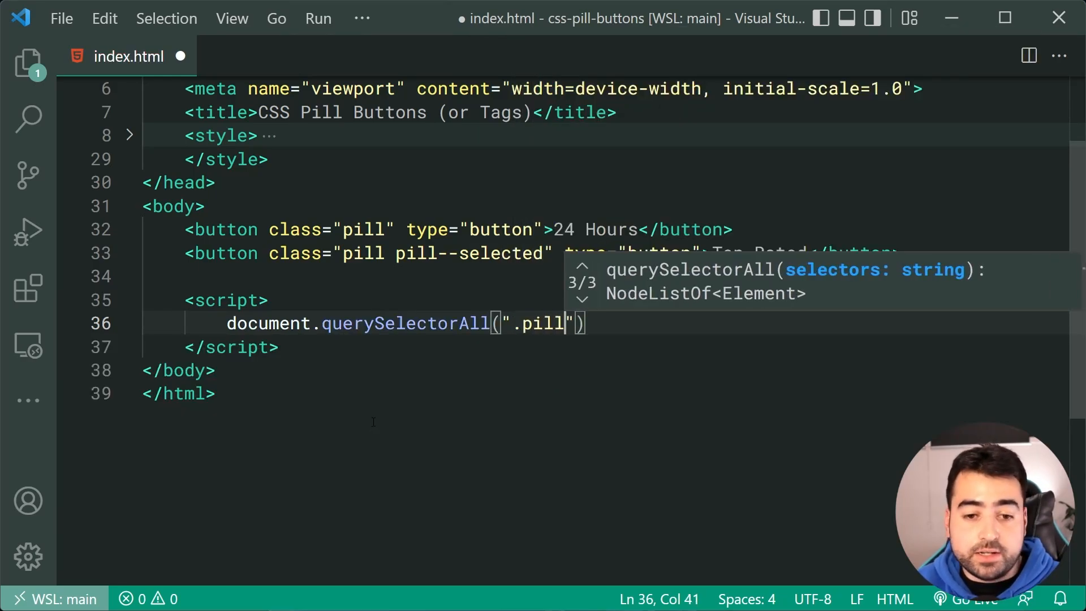
type(").for")
type("pill.addEventListener(\"c")
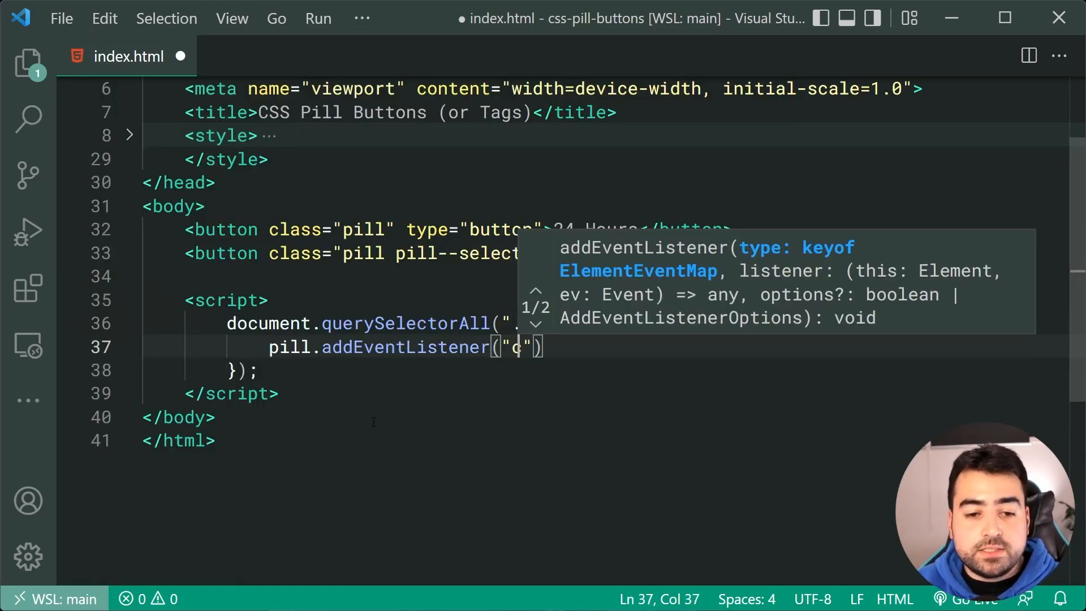
type("lick\",")
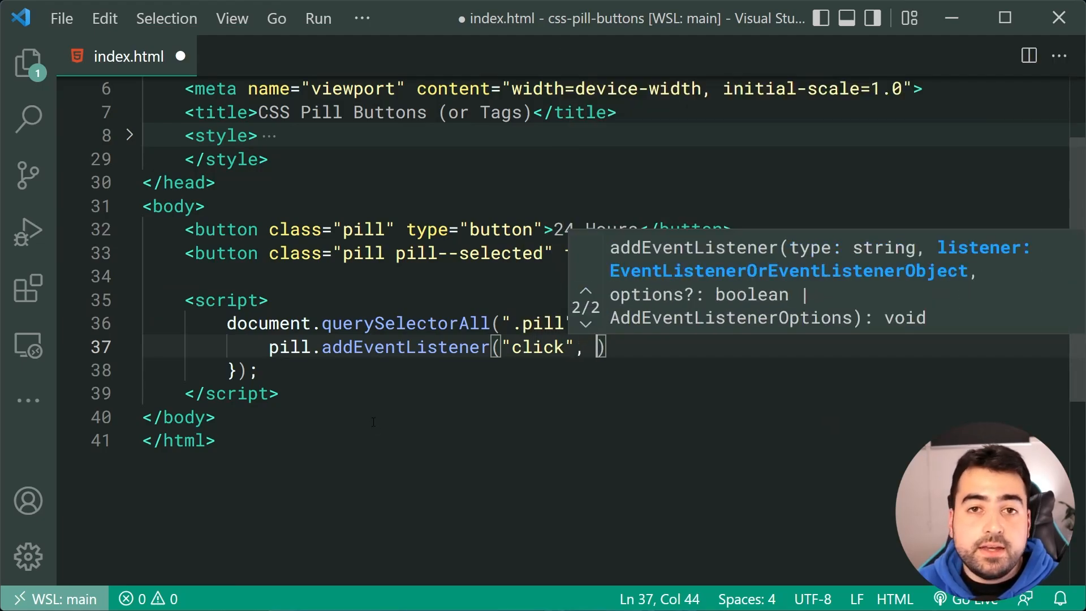
type("() => )")
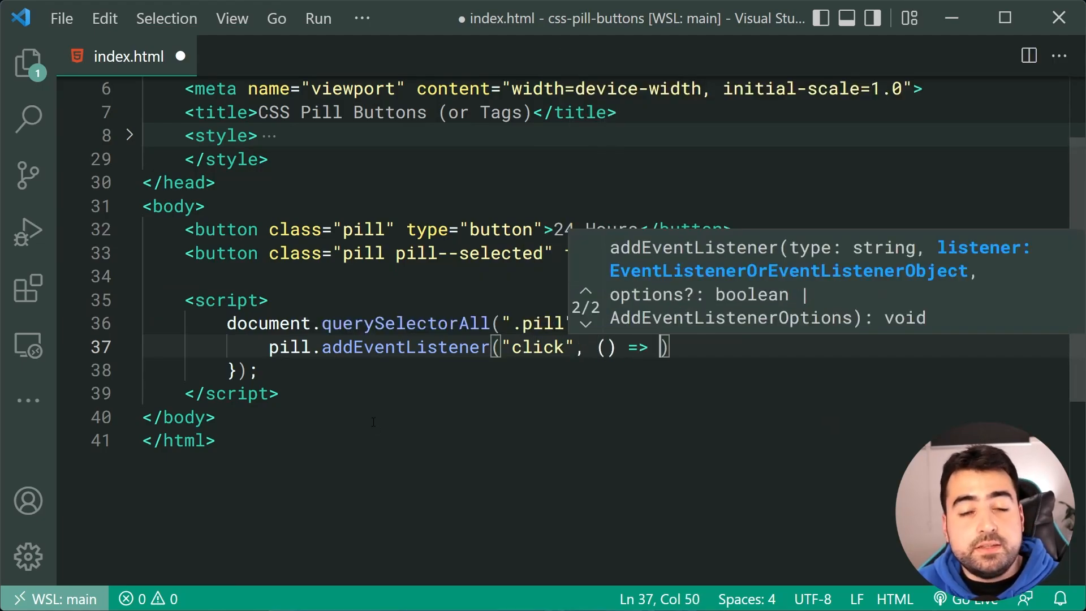
type("pil")
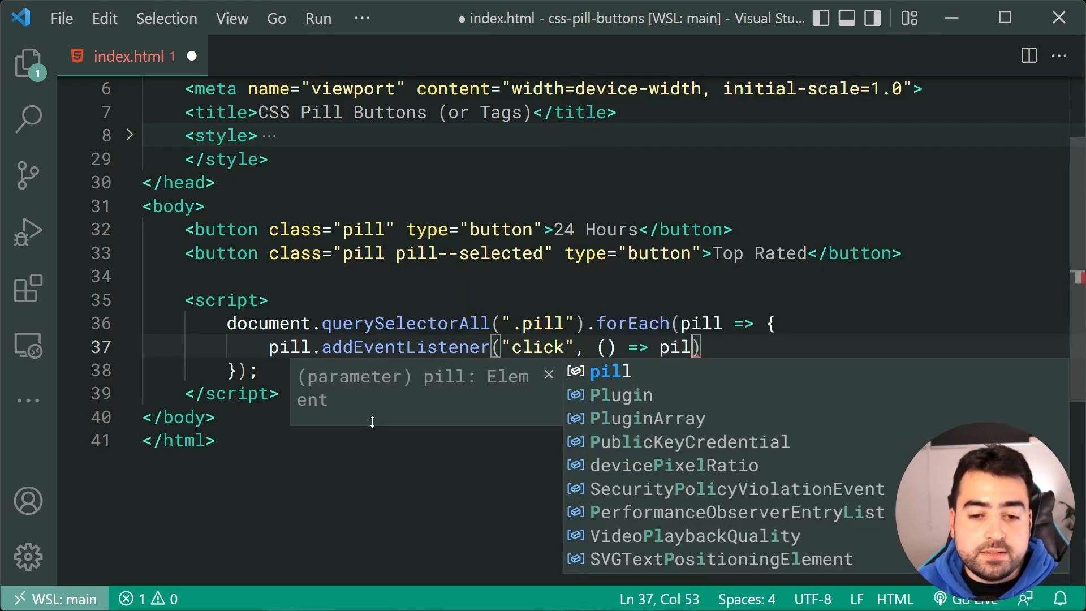
type(".classList.toggle(\".\"")
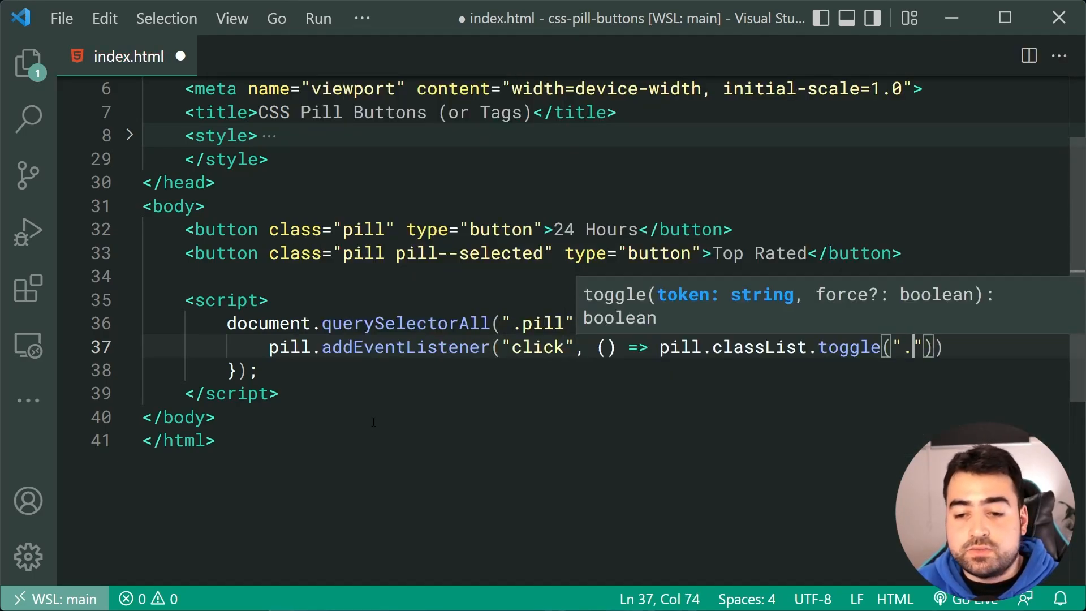
type("pill--selected")
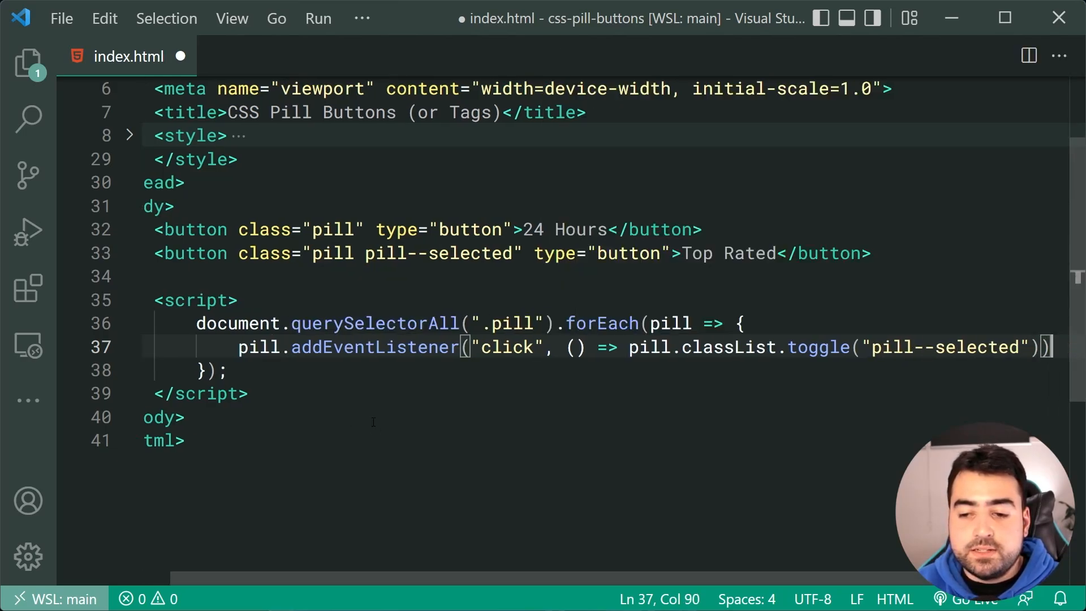
key("ctrl+s")
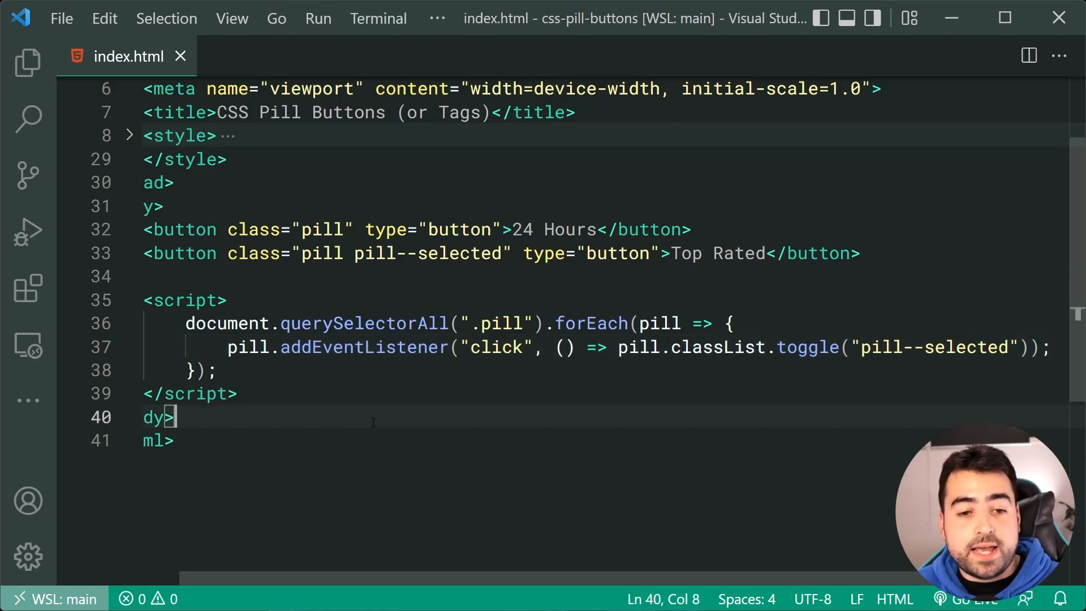